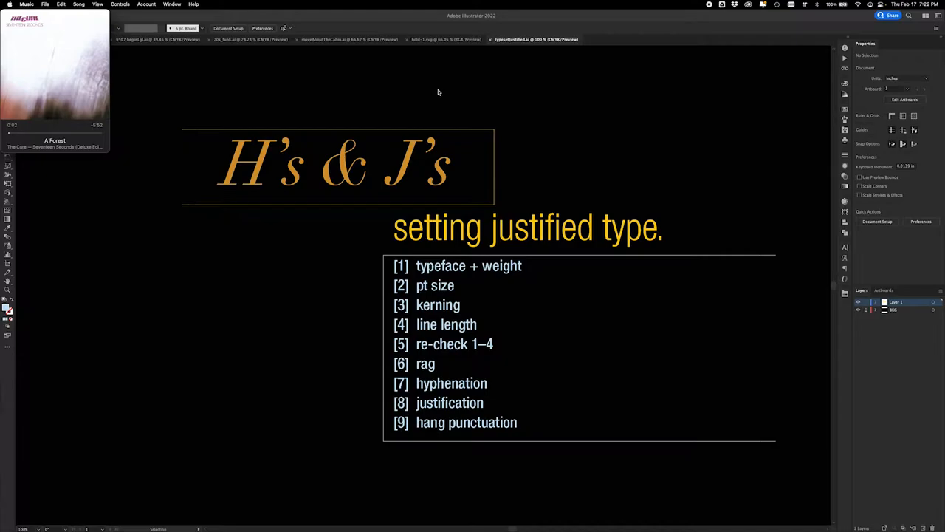
{"action": "mouse_move", "coordinate": [650, 142]}
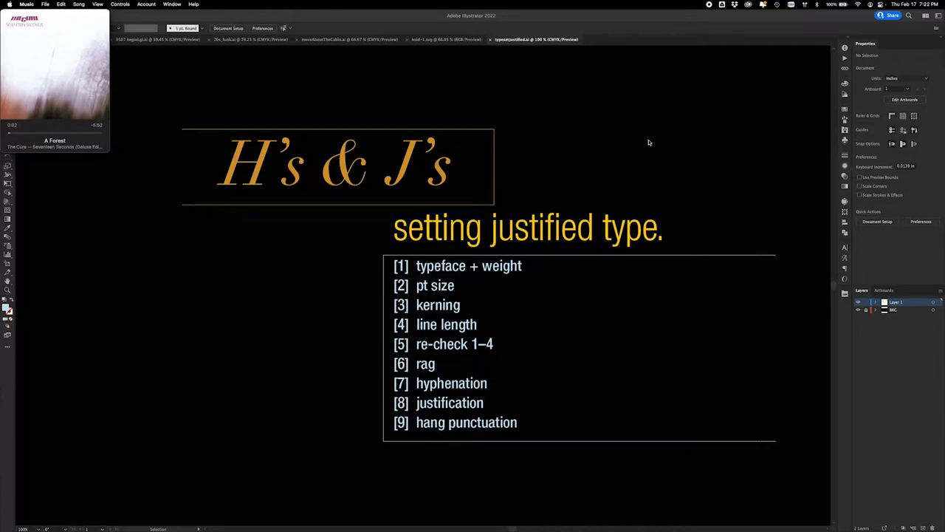
{"action": "mouse_move", "coordinate": [541, 186]}
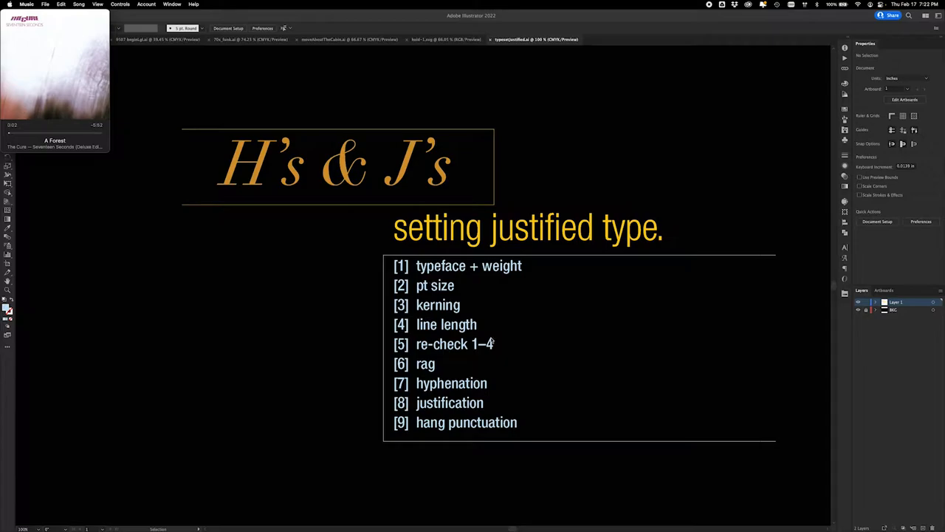
{"action": "mouse_move", "coordinate": [558, 365]}
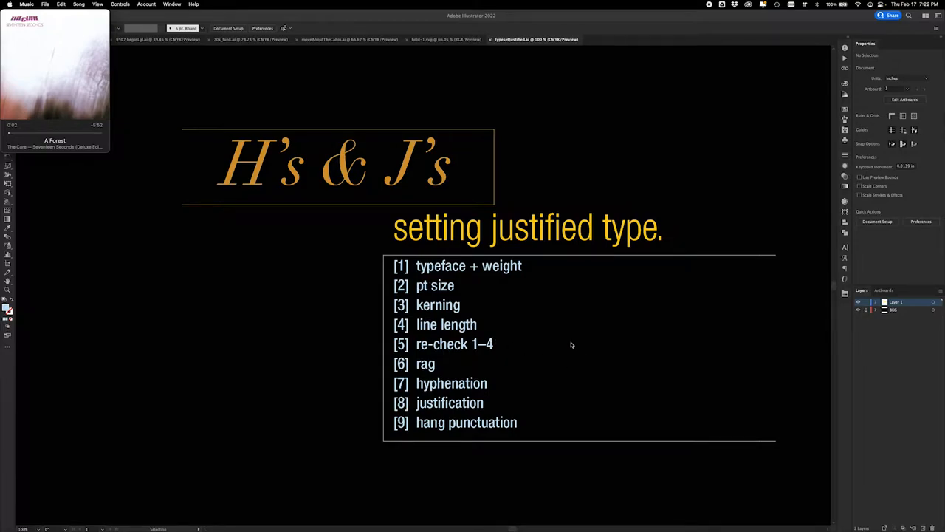
{"action": "mouse_move", "coordinate": [507, 319]}
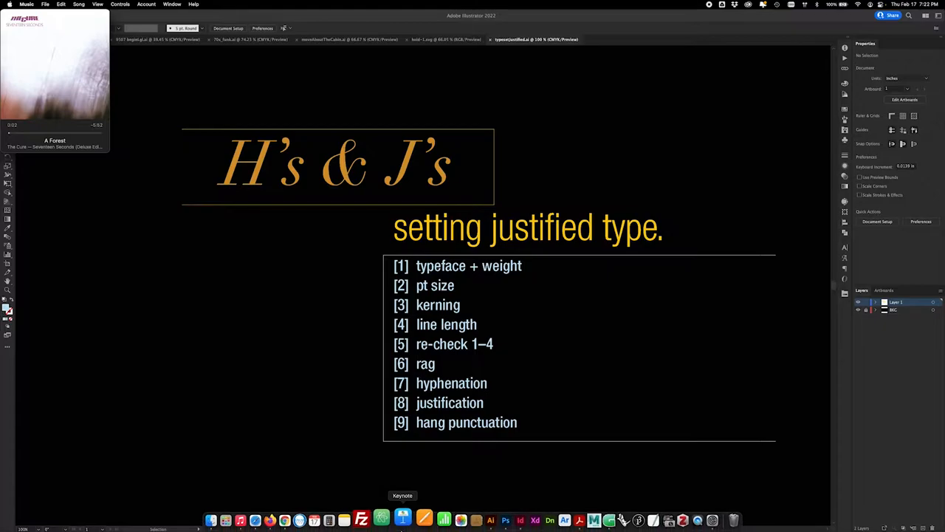
Switch to the Bauhaus identity standards draft document with its checklist and body copy.
{"action": "left_click", "coordinate": [505, 521]}
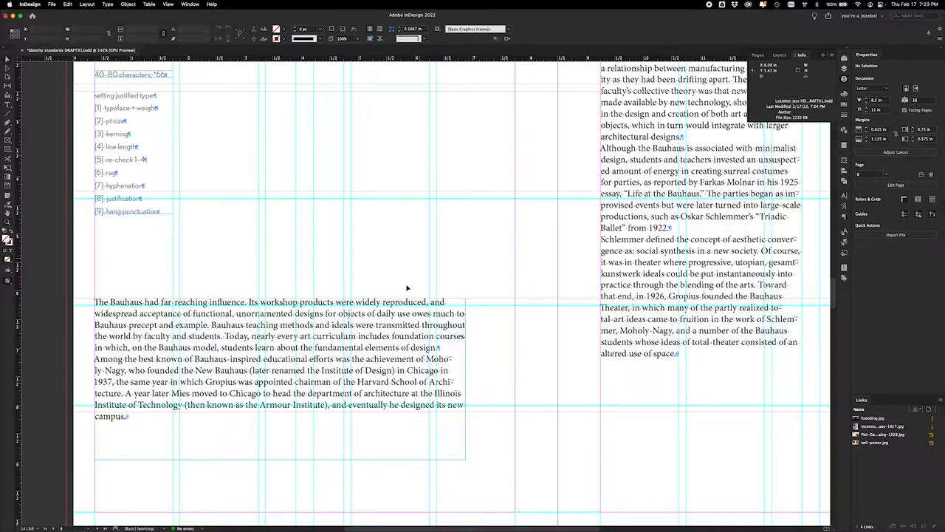
{"action": "left_click", "coordinate": [296, 358]}
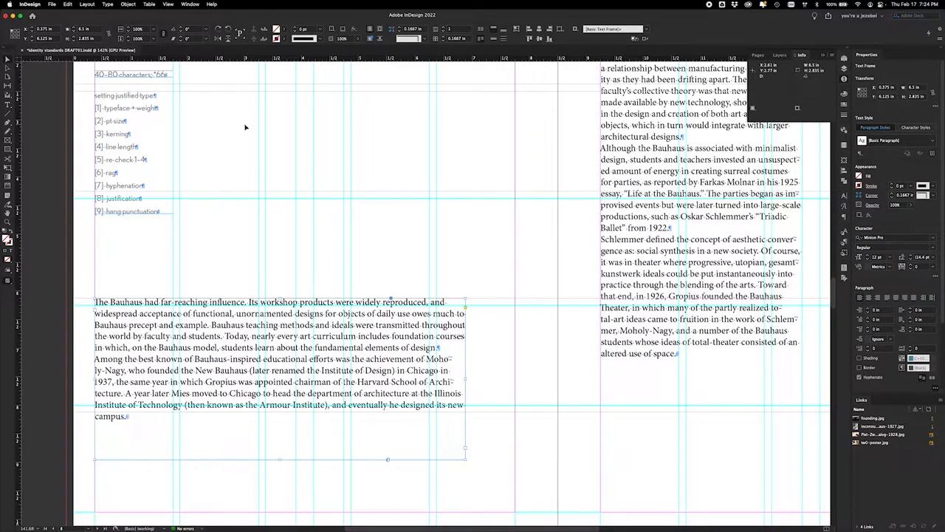
{"action": "mouse_move", "coordinate": [417, 271]}
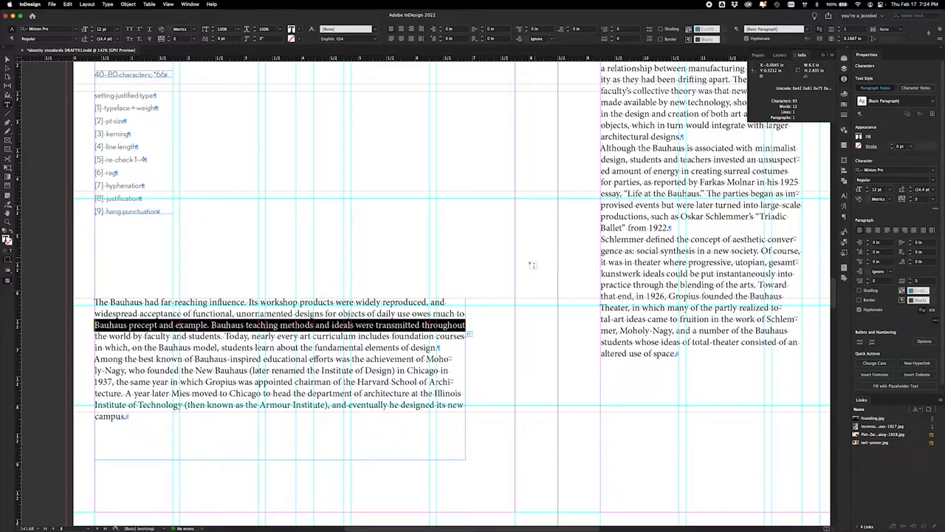
{"action": "mouse_move", "coordinate": [505, 300]}
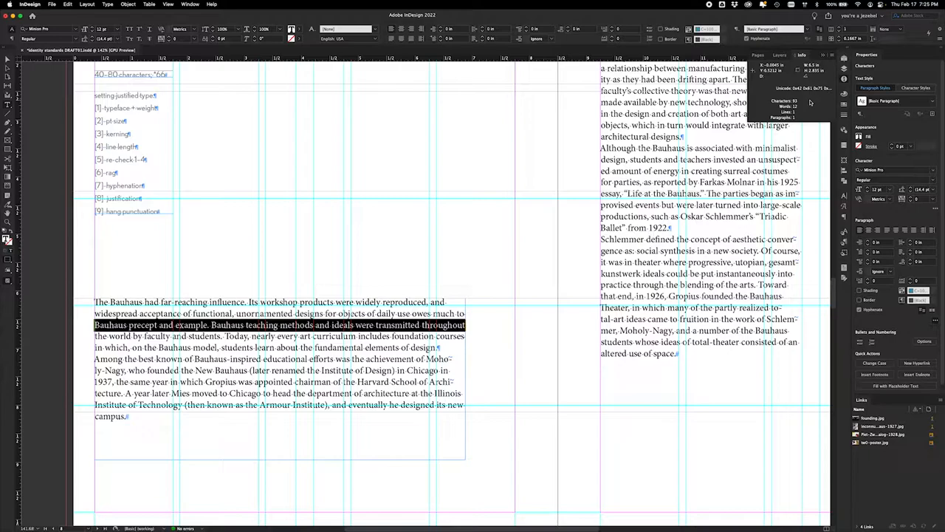
{"action": "mouse_move", "coordinate": [809, 104]}
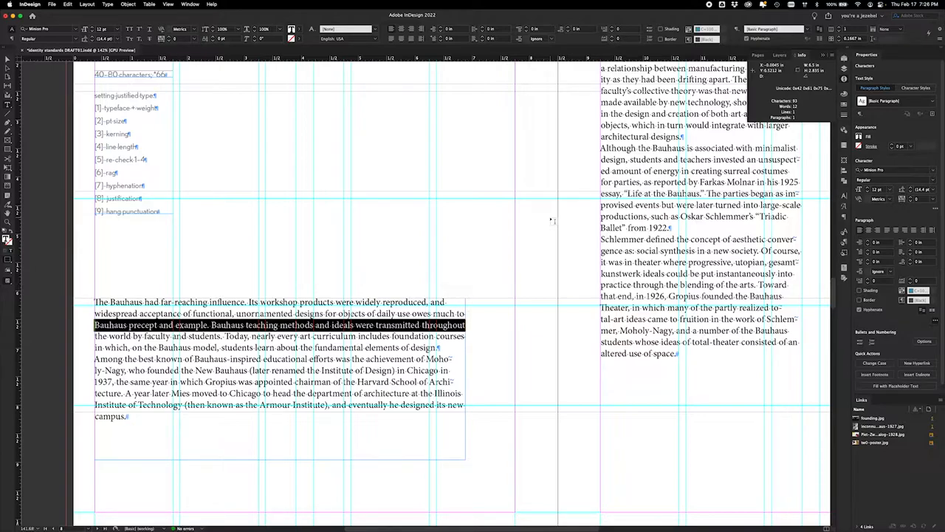
{"action": "mouse_move", "coordinate": [539, 268]}
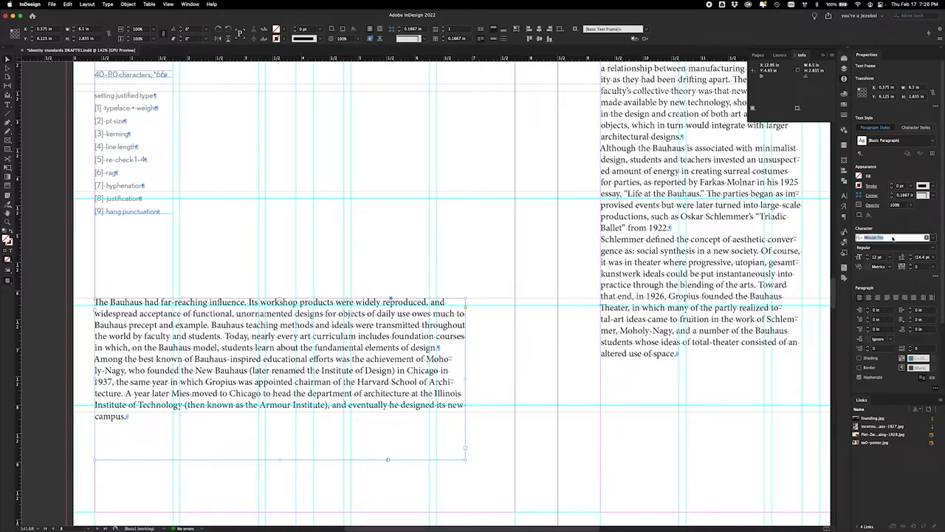
Scroll the font list to preview alternative typefaces, including a script face, on the body text.
{"action": "left_click", "coordinate": [893, 237]}
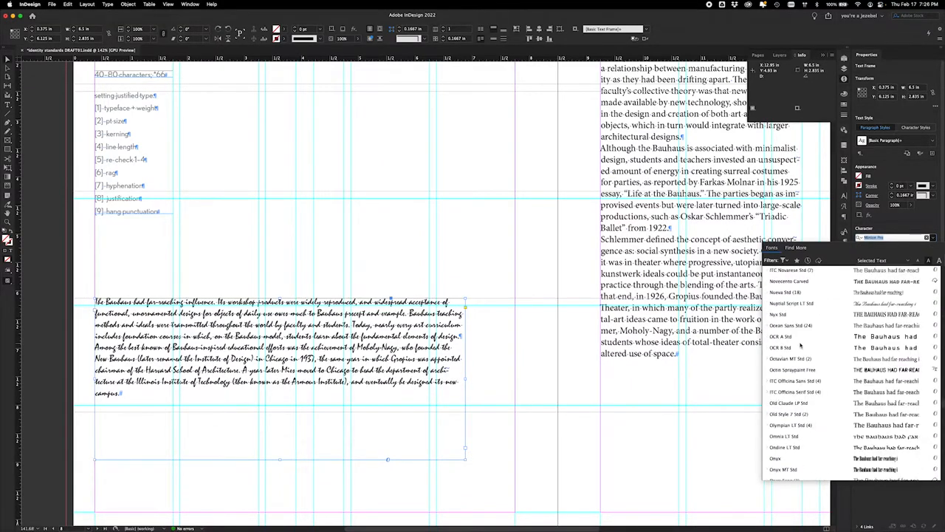
{"action": "scroll", "scroll_direction": "down", "scroll_amount": 3}
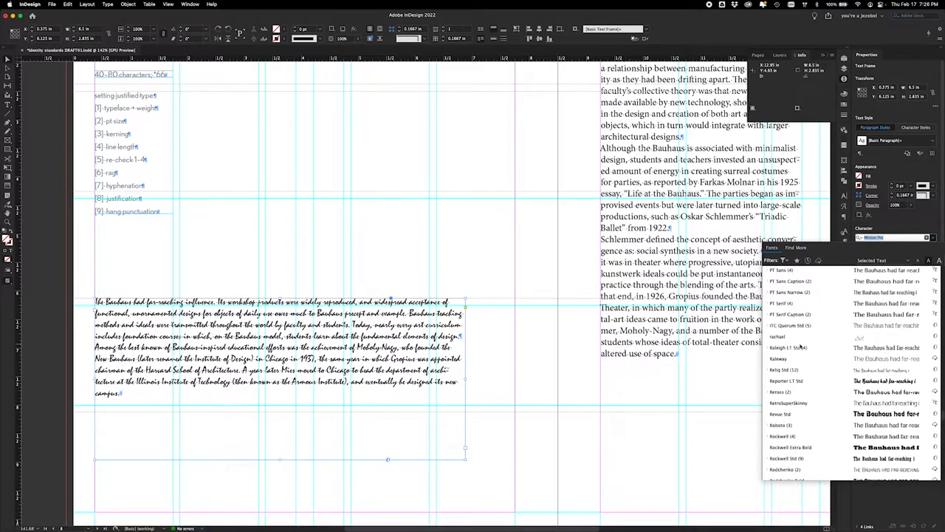
{"action": "scroll", "scroll_direction": "down", "scroll_amount": 3}
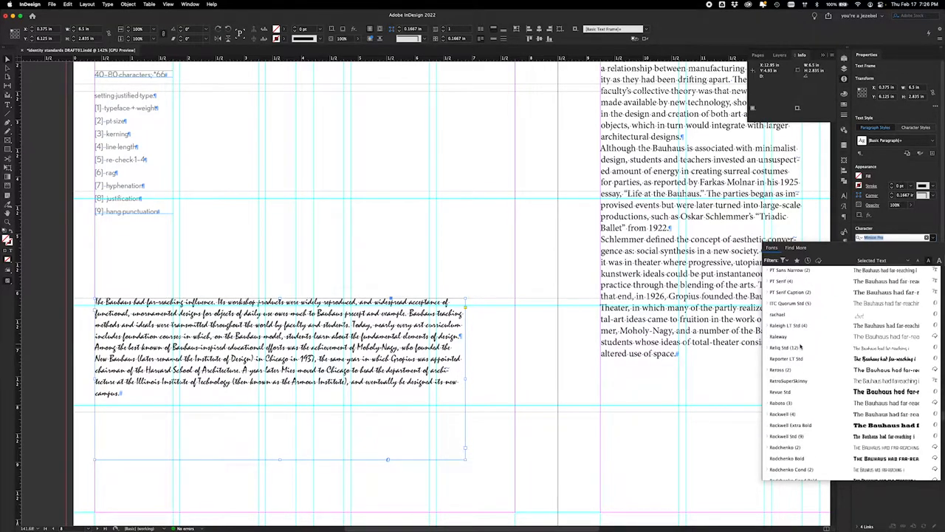
{"action": "scroll", "scroll_direction": "down", "scroll_amount": 3}
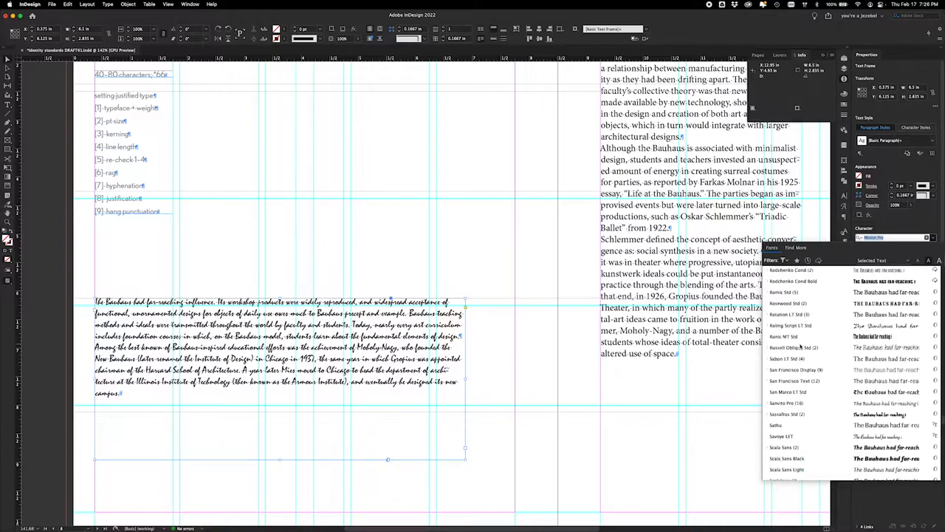
{"action": "scroll", "scroll_direction": "down", "scroll_amount": 3}
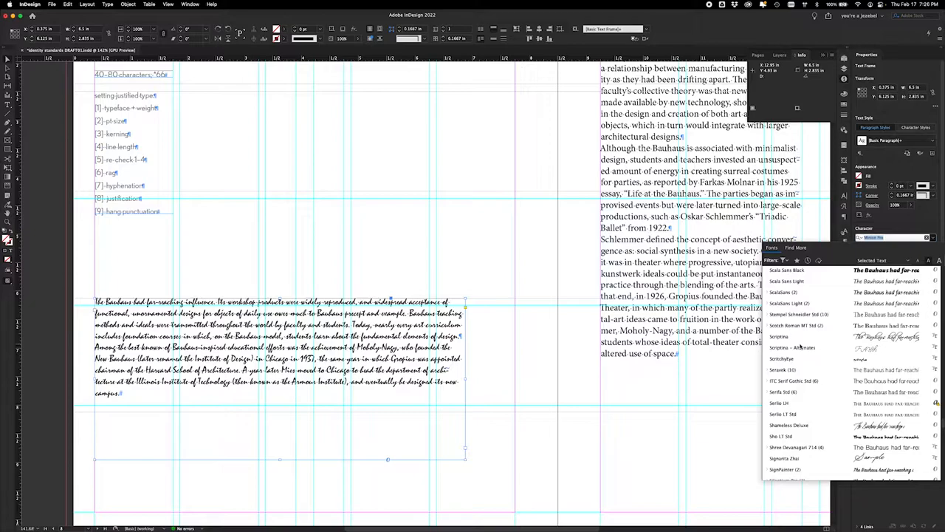
{"action": "mouse_move", "coordinate": [809, 310]}
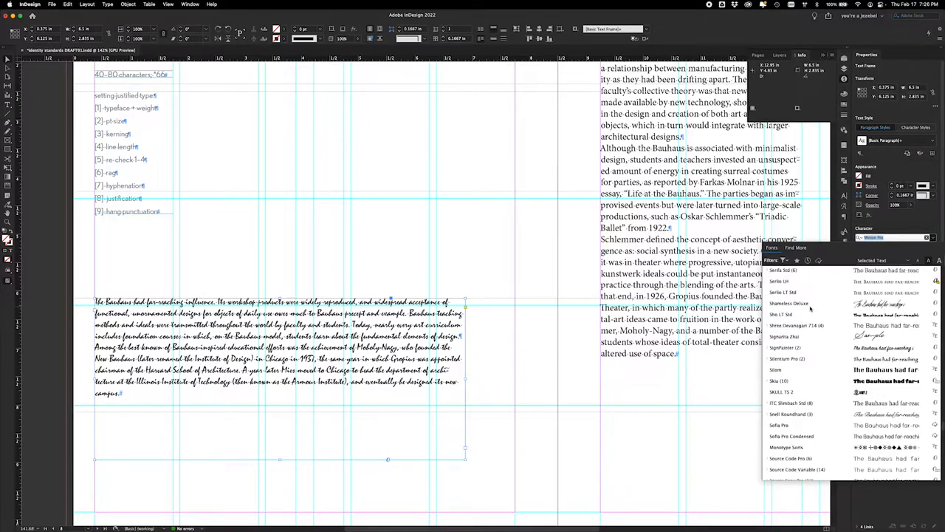
{"action": "left_click", "coordinate": [784, 347]}
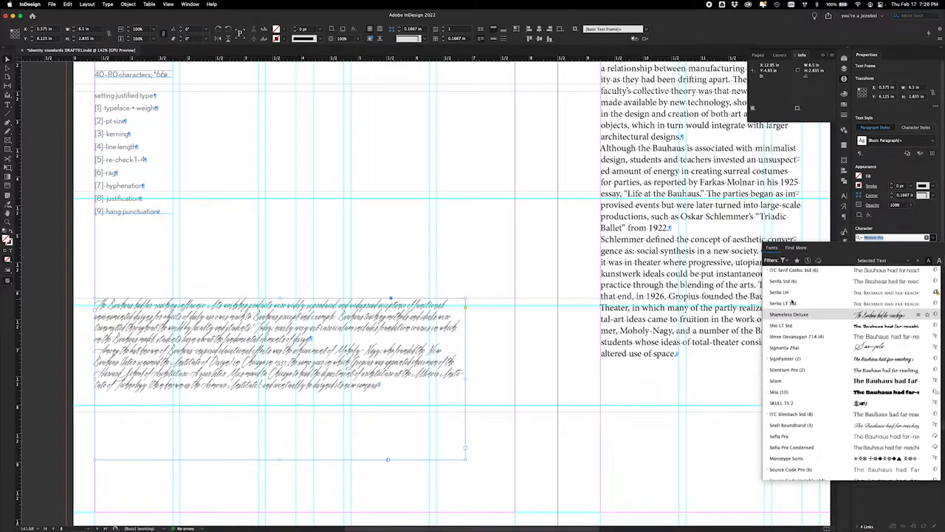
{"action": "scroll", "scroll_direction": "down", "scroll_amount": 3}
{"action": "type", "text": "Scala Sans"}
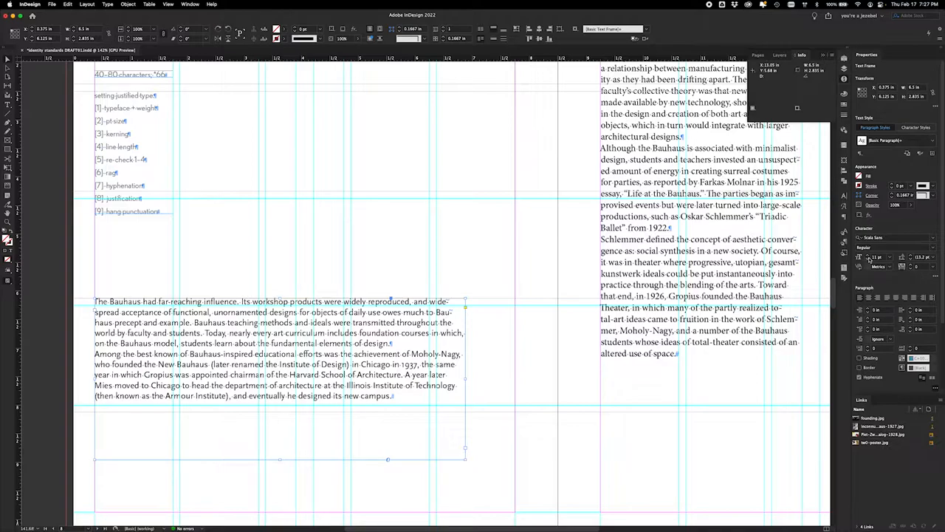
{"action": "mouse_move", "coordinate": [869, 259]}
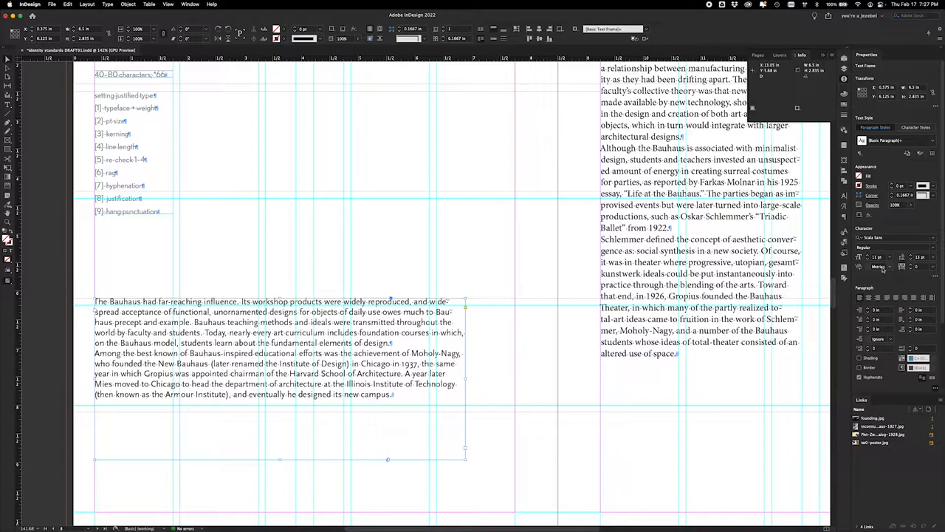
Set kerning on the Scala Sans 11/13 body text to Metrics.
{"action": "left_click", "coordinate": [879, 266]}
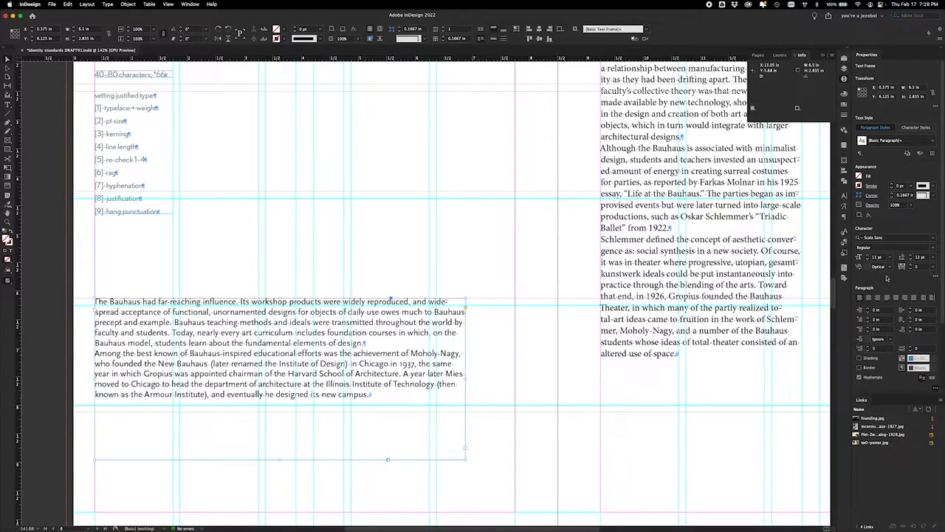
{"action": "left_click", "coordinate": [886, 267]}
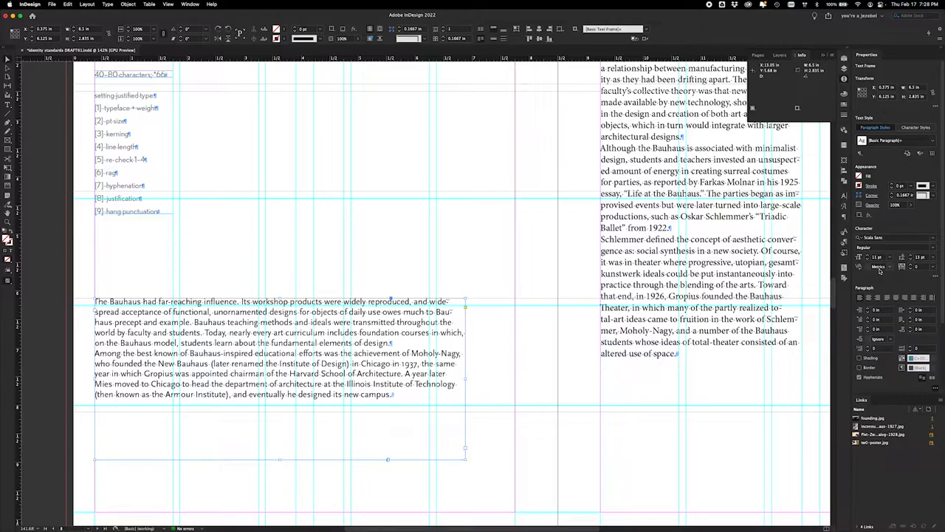
{"action": "mouse_move", "coordinate": [879, 277]}
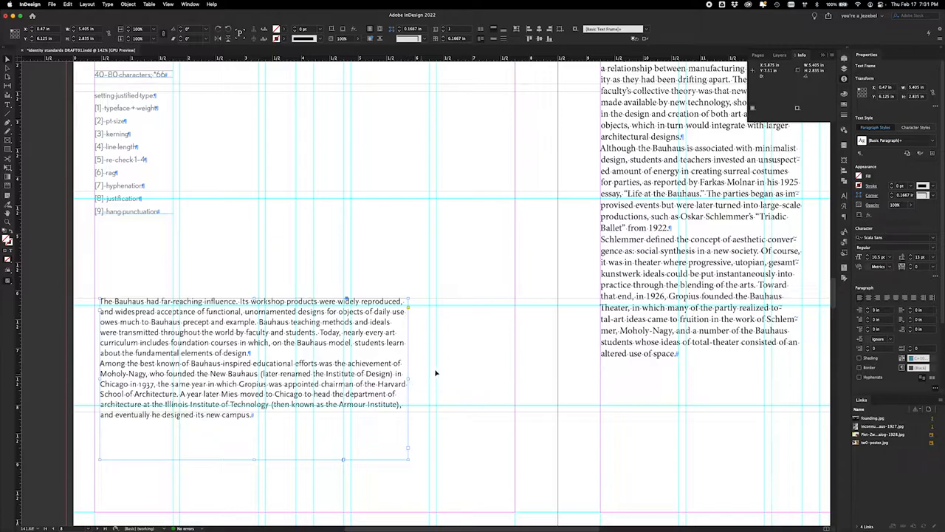
{"action": "mouse_move", "coordinate": [467, 354]}
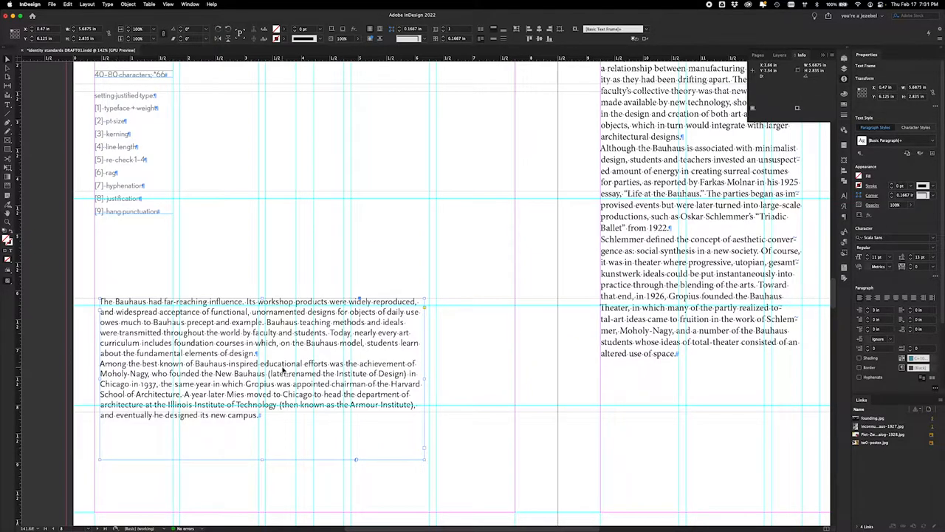
{"action": "mouse_move", "coordinate": [390, 325]}
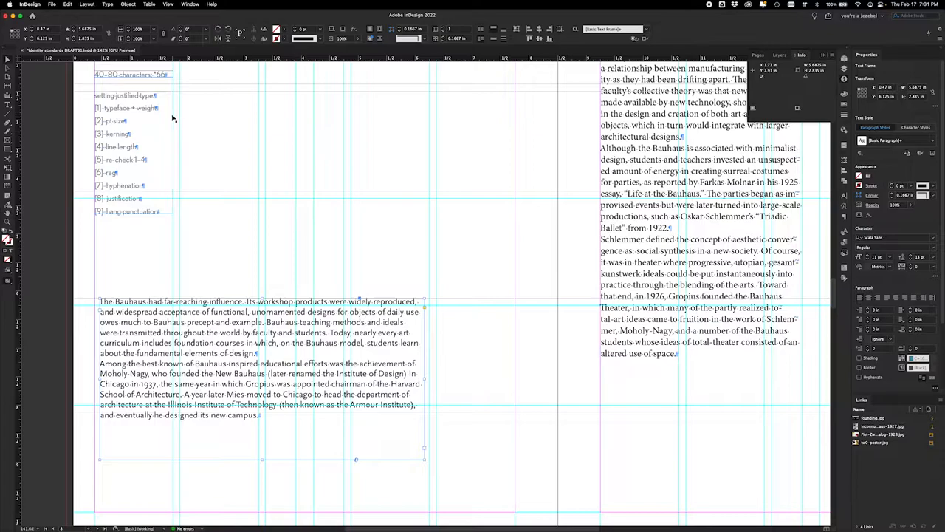
{"action": "mouse_move", "coordinate": [126, 172]}
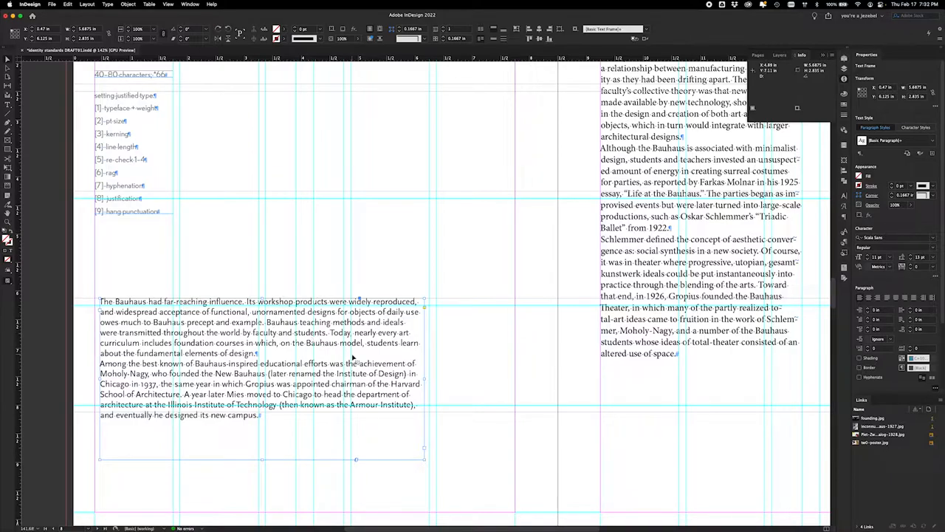
{"action": "mouse_move", "coordinate": [844, 240]}
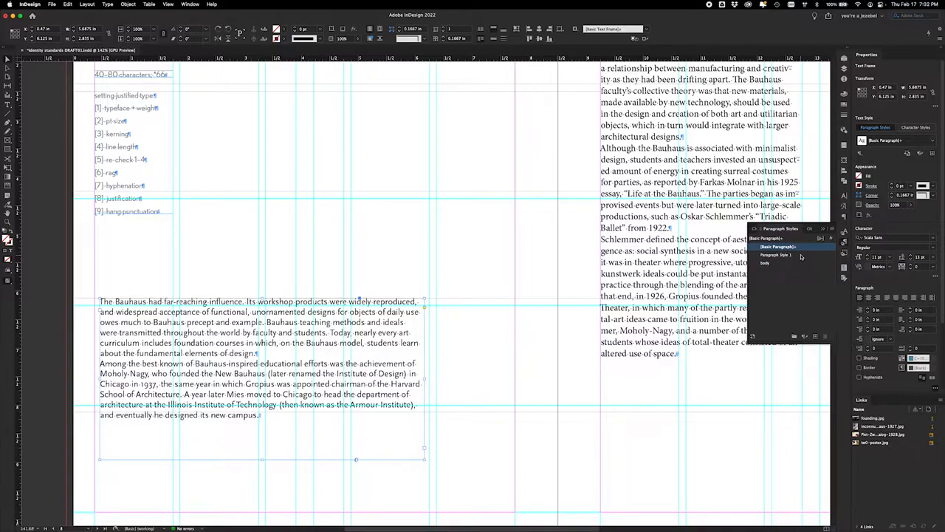
Open the Paragraph Style Options for Paragraph Style 1.
{"action": "double_click", "coordinate": [776, 255]}
{"action": "type", "text": "justify long"}
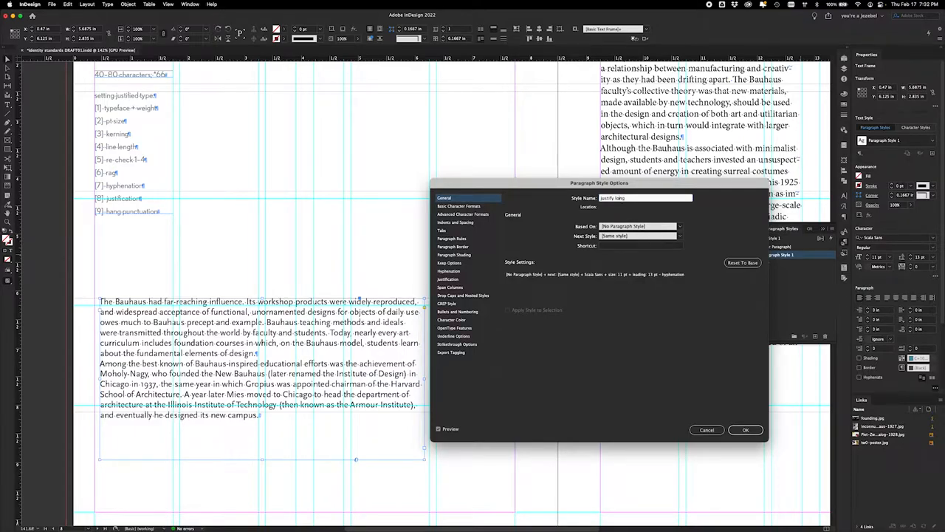
Show Basic Character Formats to check Scala Sans Regular, 11 pt on 13 pt leading.
{"action": "left_click", "coordinate": [459, 205]}
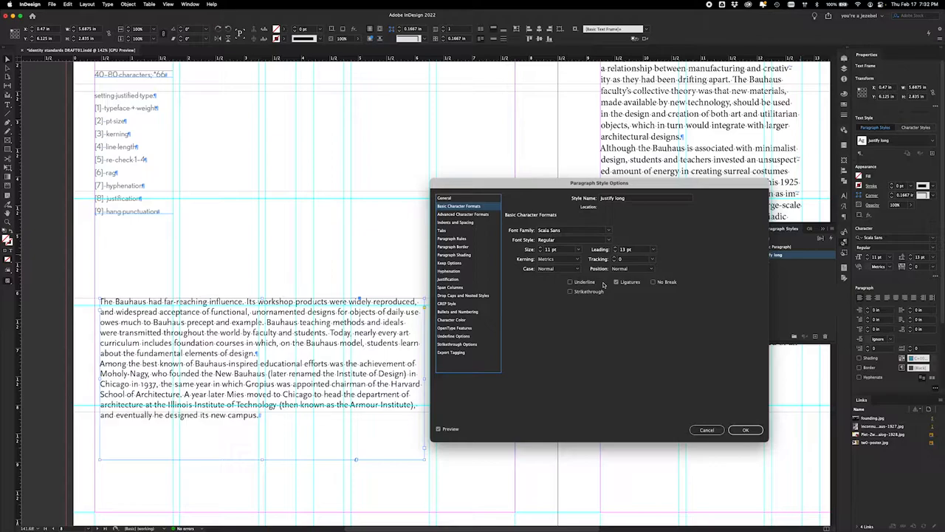
{"action": "mouse_move", "coordinate": [572, 324]}
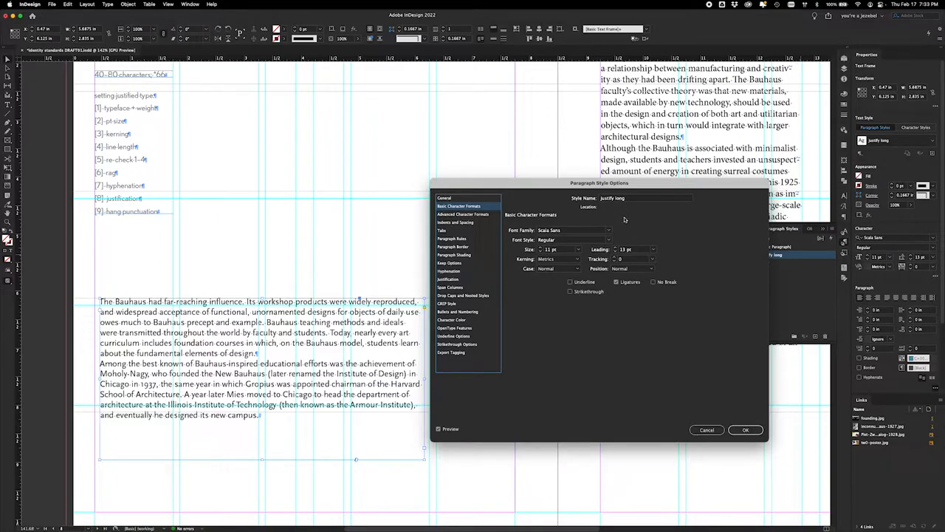
{"action": "mouse_move", "coordinate": [644, 227]}
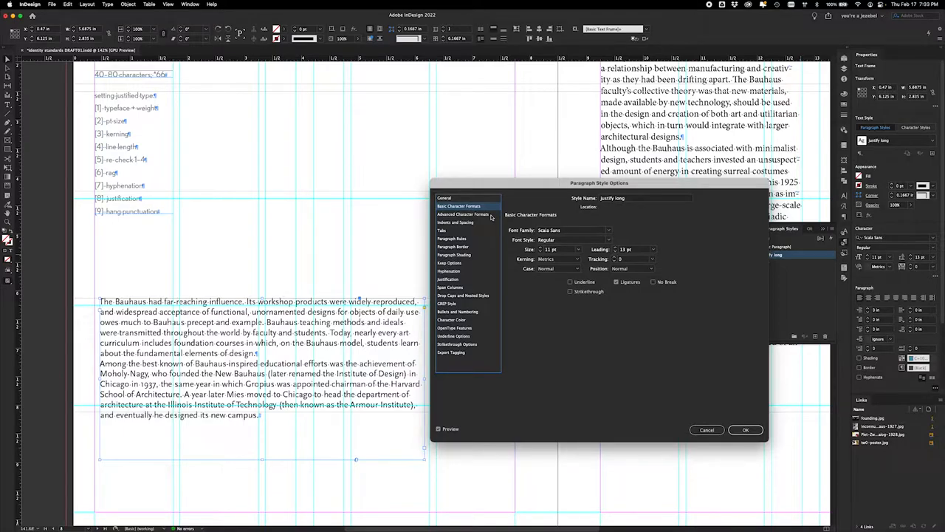
Set 0.125 in Space After in Indents and Spacing, then show Hyphenation settings.
{"action": "left_click", "coordinate": [454, 222]}
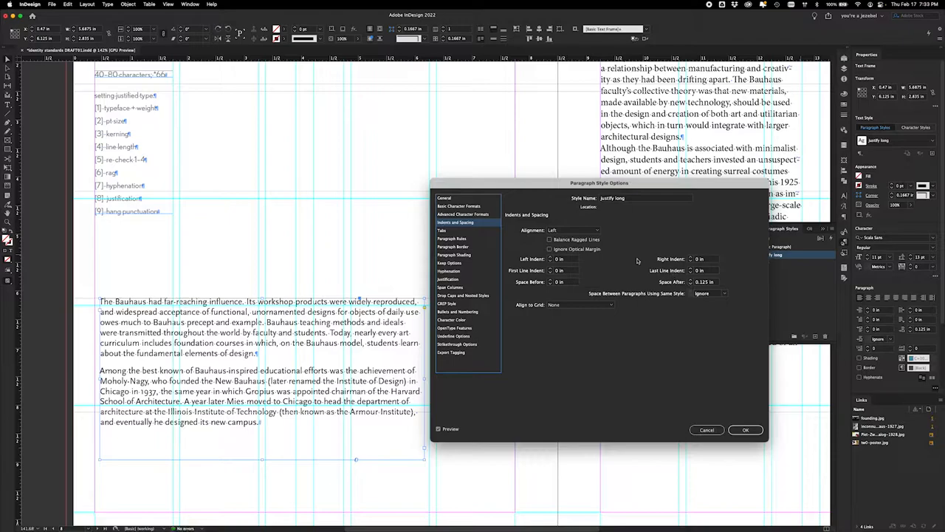
{"action": "mouse_move", "coordinate": [635, 267]}
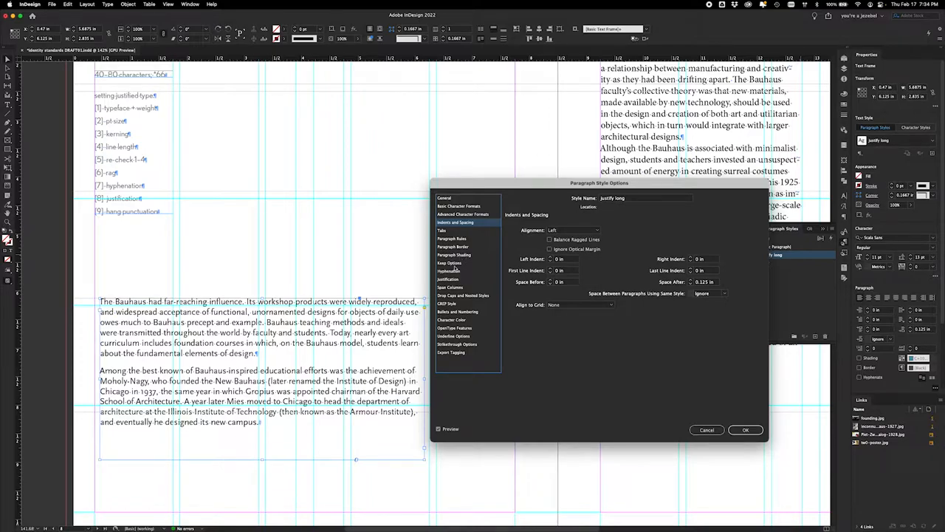
{"action": "left_click", "coordinate": [448, 271]}
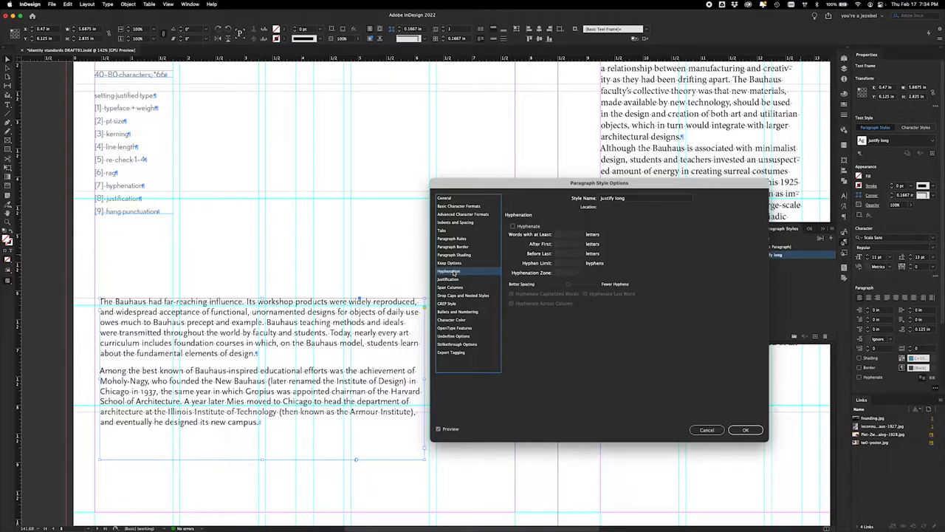
Enable Hyphenate with 7-letter words, 4 after first, 3 before last, 3 hyphen limit.
{"action": "left_click", "coordinate": [512, 226]}
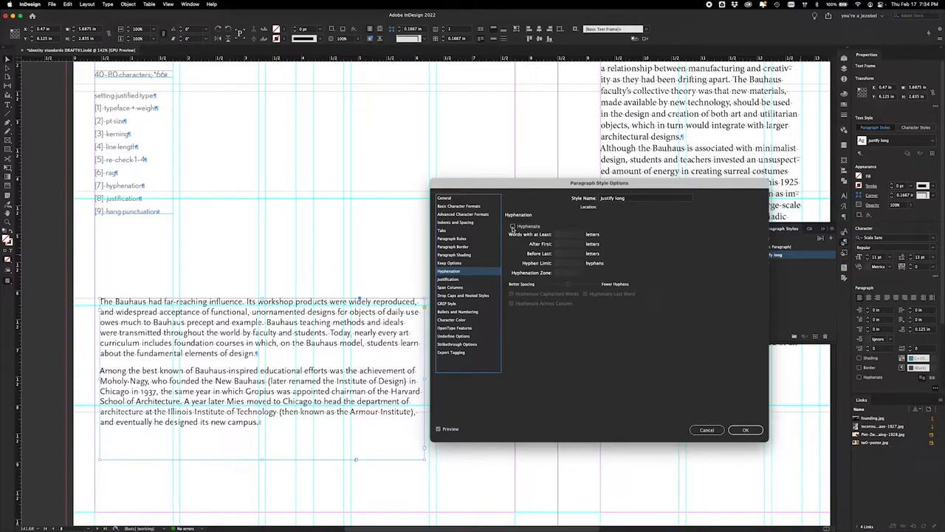
{"action": "left_click", "coordinate": [514, 226]}
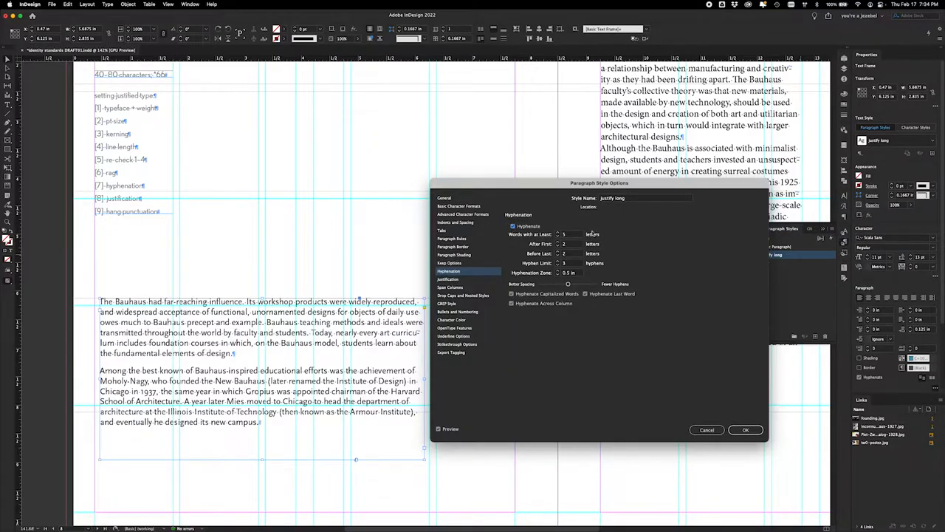
{"action": "mouse_move", "coordinate": [637, 243]}
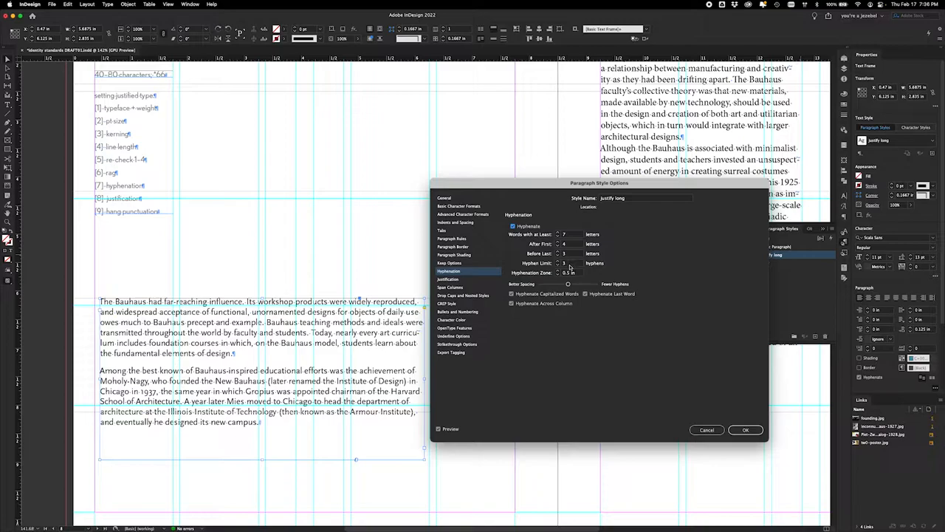
{"action": "mouse_move", "coordinate": [572, 267]}
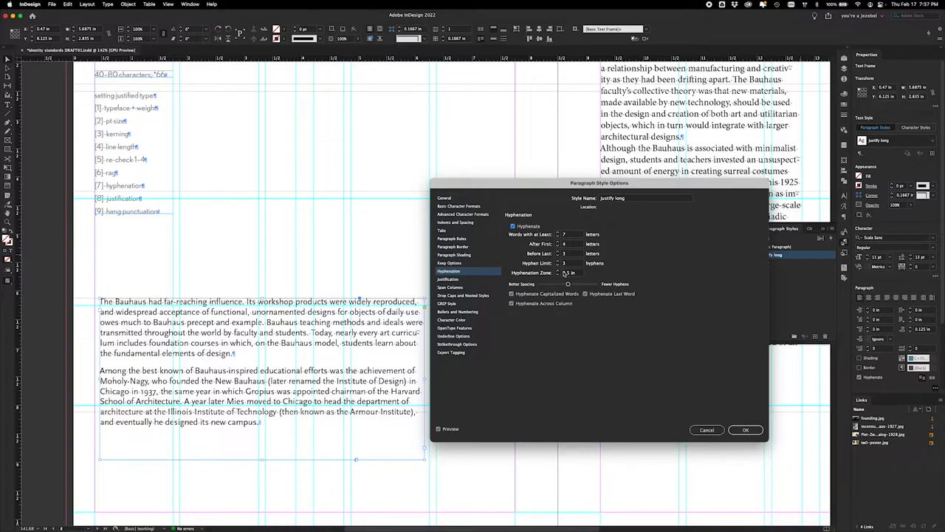
Turn off Hyphenate Capitalized Words, Hyphenate Last Word and Hyphenate Across Column.
{"action": "left_click", "coordinate": [568, 283]}
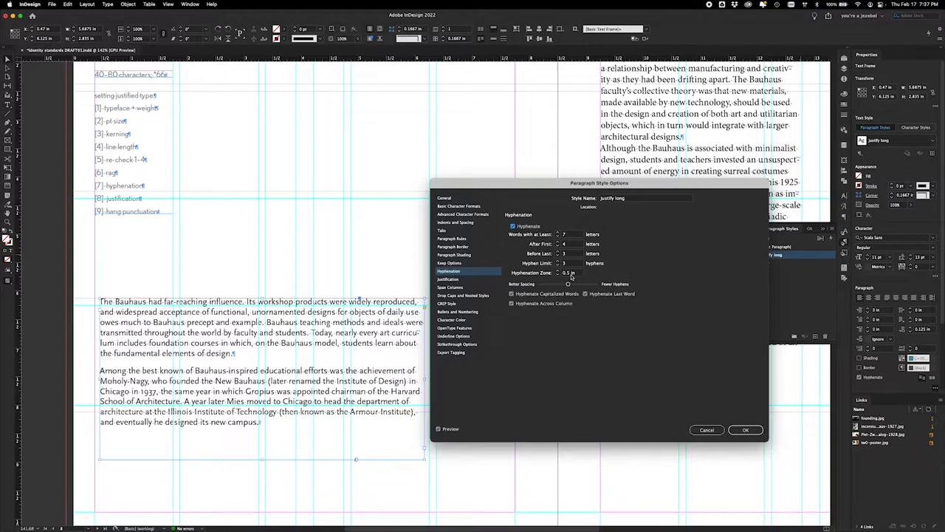
{"action": "mouse_move", "coordinate": [502, 281]}
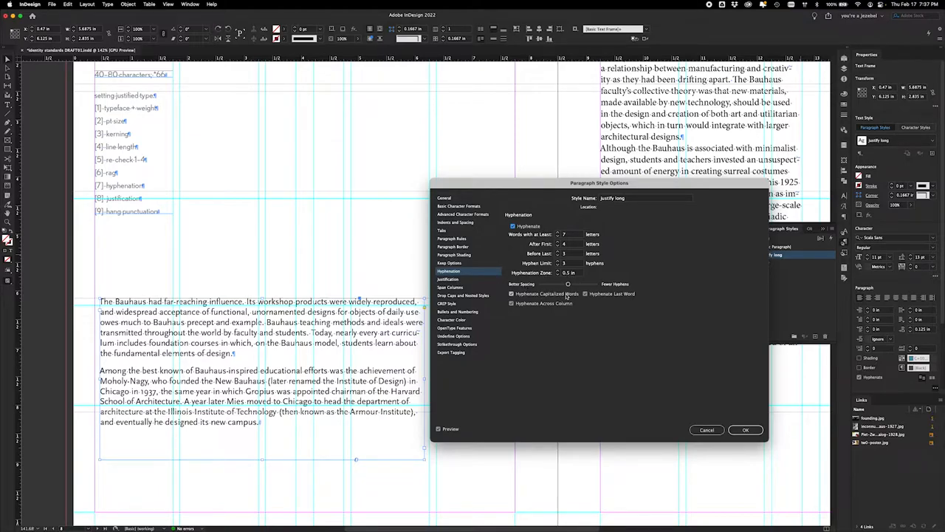
{"action": "left_click", "coordinate": [511, 294]}
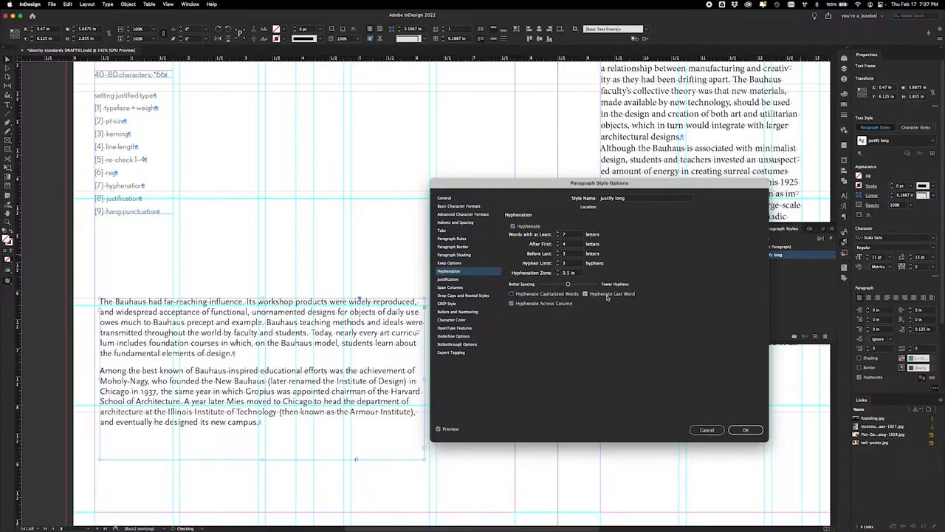
{"action": "left_click", "coordinate": [585, 293]}
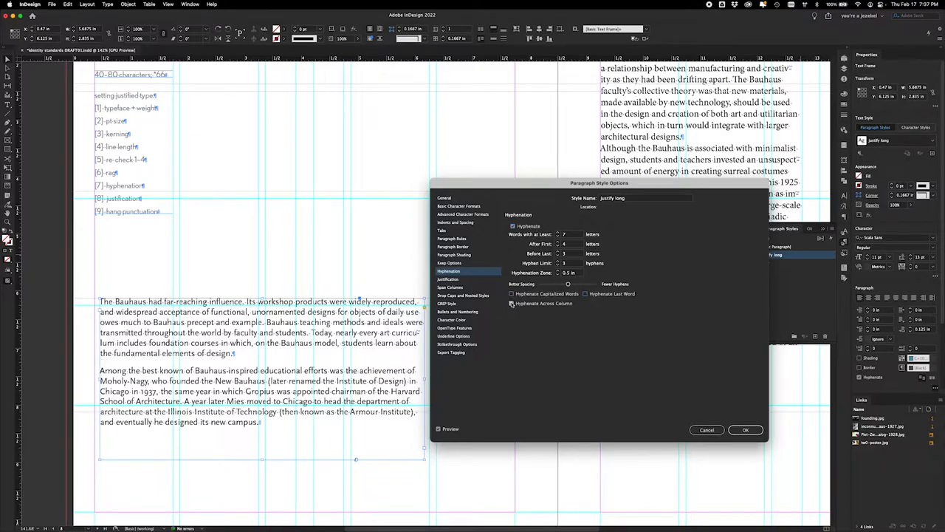
{"action": "left_click", "coordinate": [511, 303]}
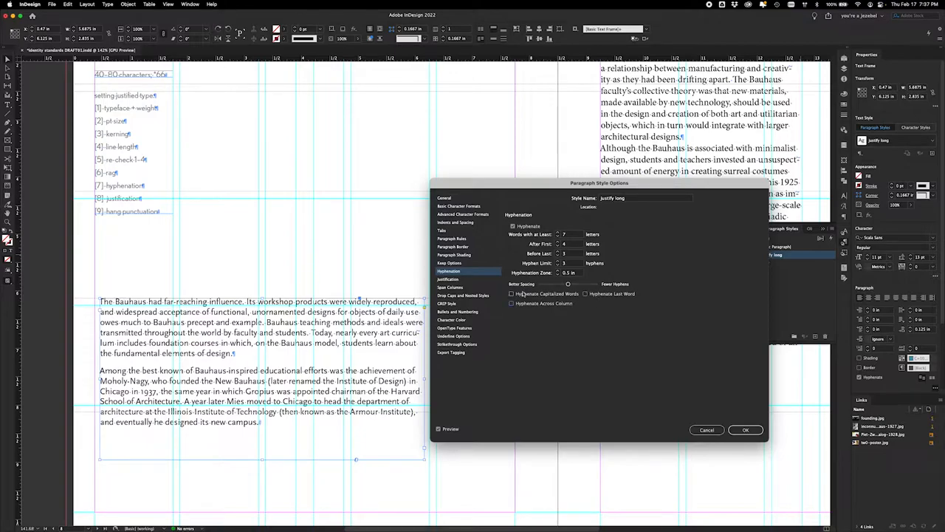
Show the Justification settings (word spacing 80/100/133%) and the Composer choices.
{"action": "left_click", "coordinate": [449, 279]}
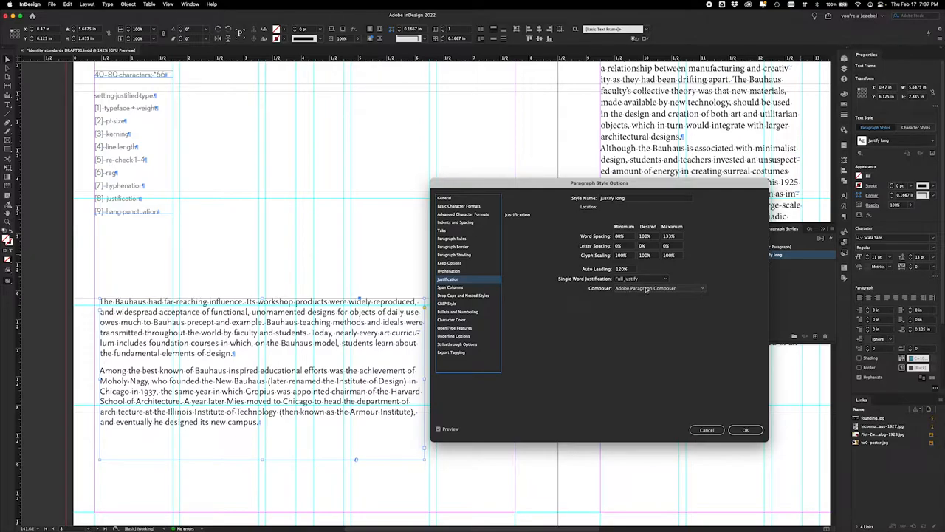
{"action": "left_click", "coordinate": [657, 288]}
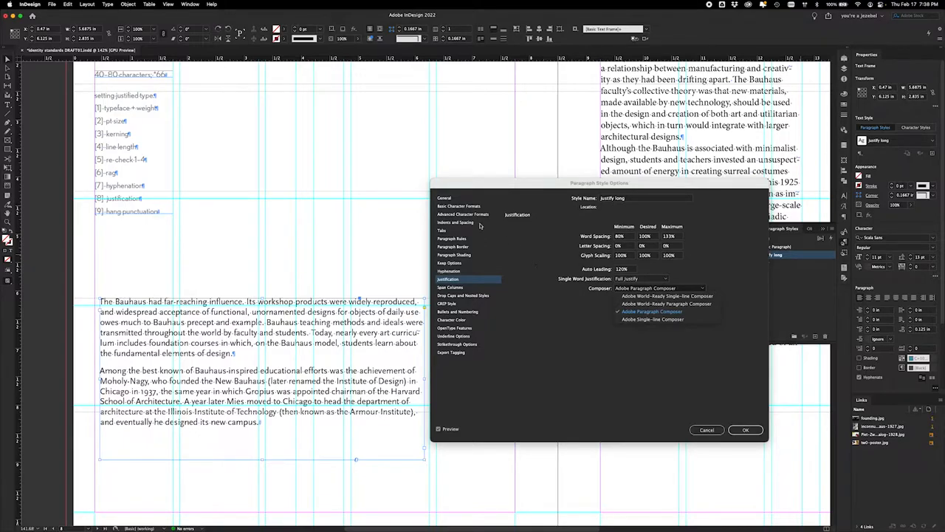
Set the justify long style's alignment to Left Justify and return to Justification.
{"action": "left_click", "coordinate": [455, 223]}
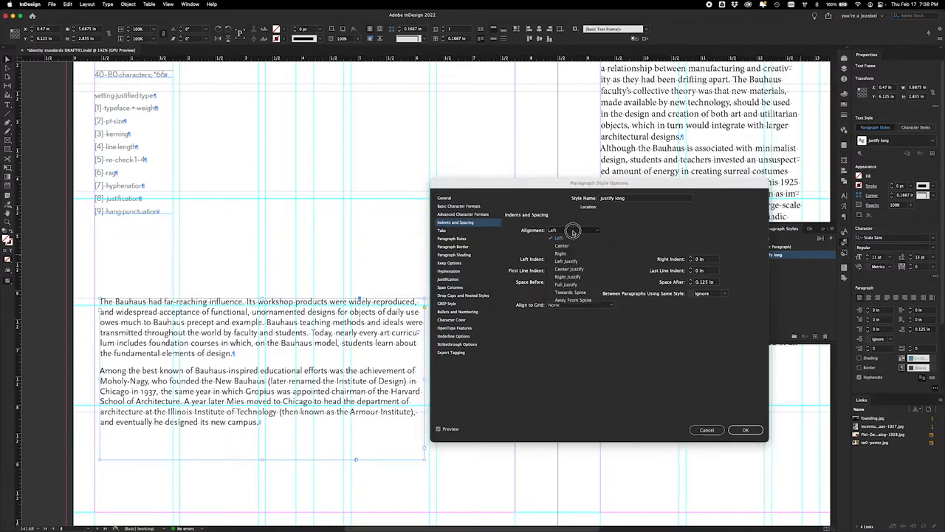
{"action": "left_click", "coordinate": [573, 229]}
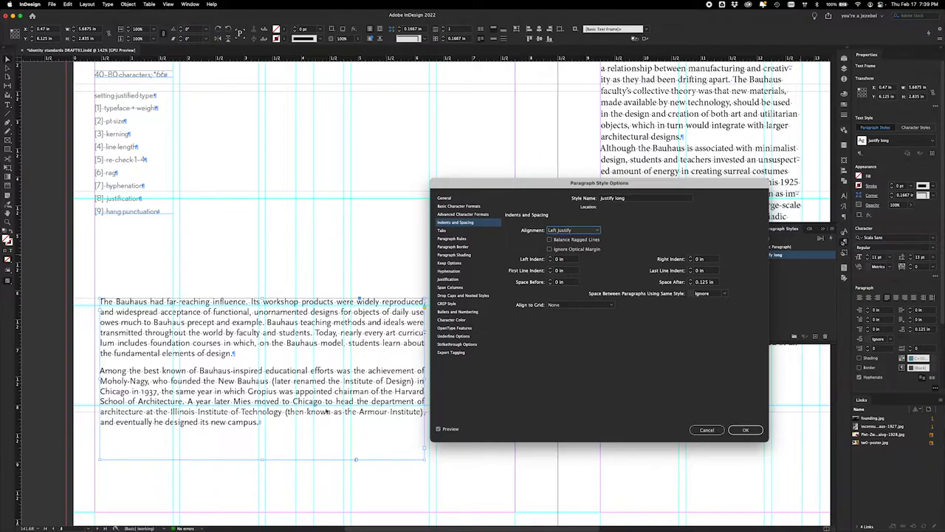
{"action": "mouse_move", "coordinate": [491, 395]}
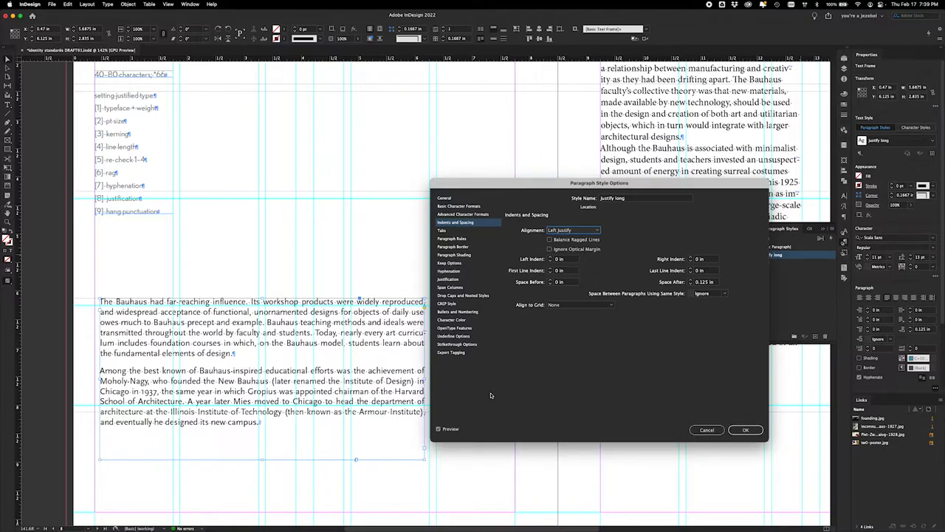
{"action": "left_click", "coordinate": [448, 279]}
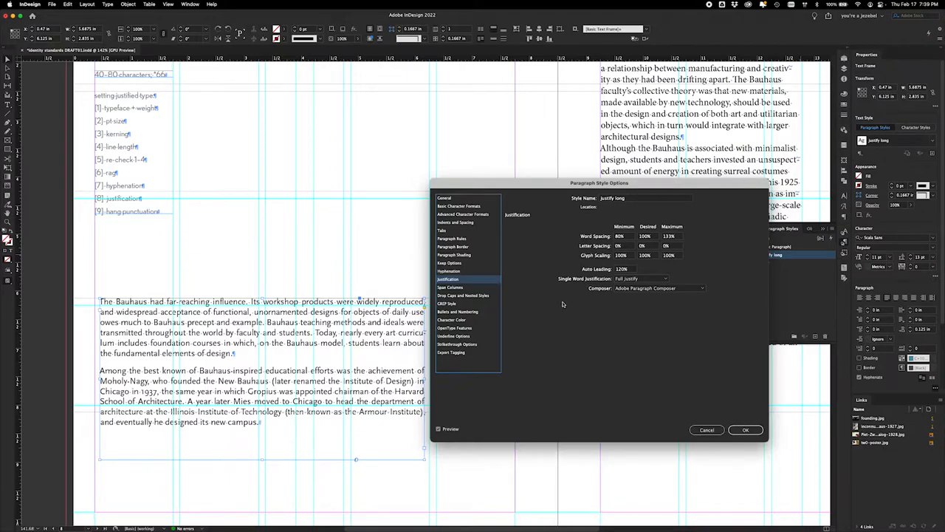
{"action": "left_click", "coordinate": [657, 288]}
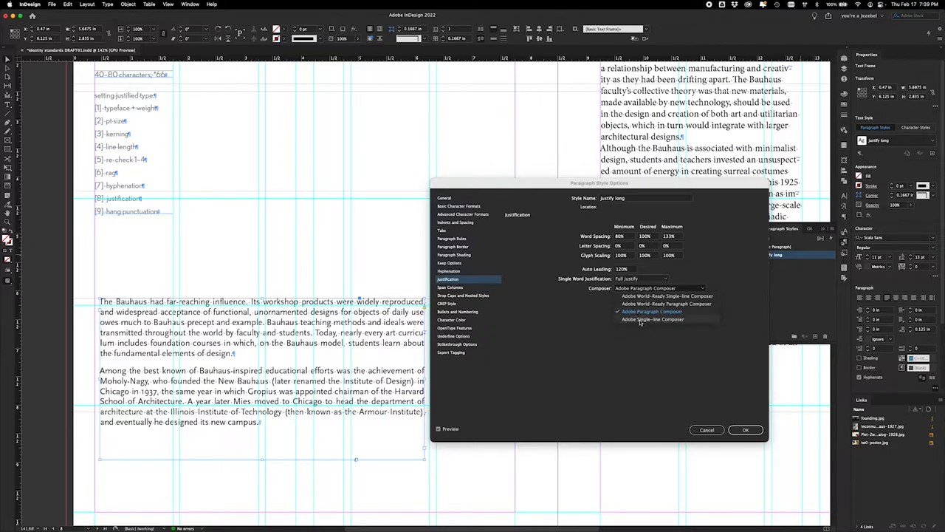
{"action": "left_click", "coordinate": [652, 321]}
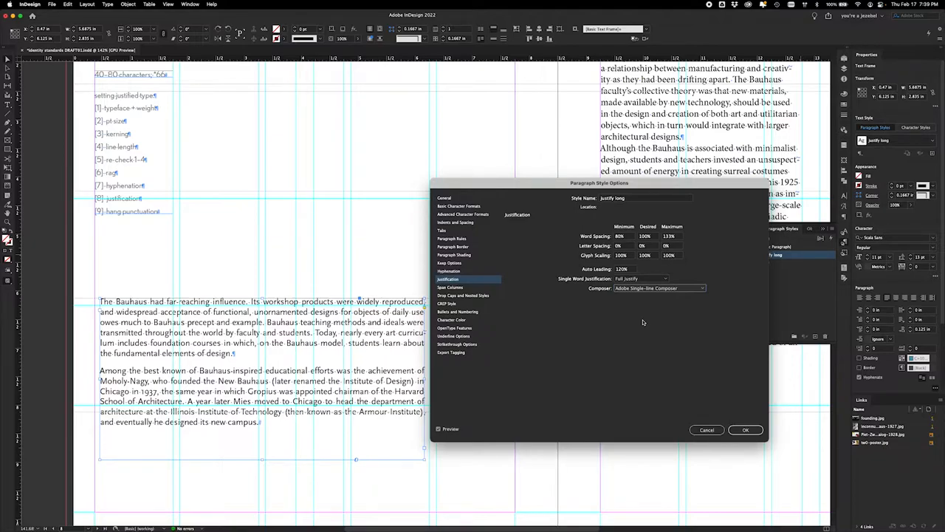
{"action": "left_click", "coordinate": [657, 288]}
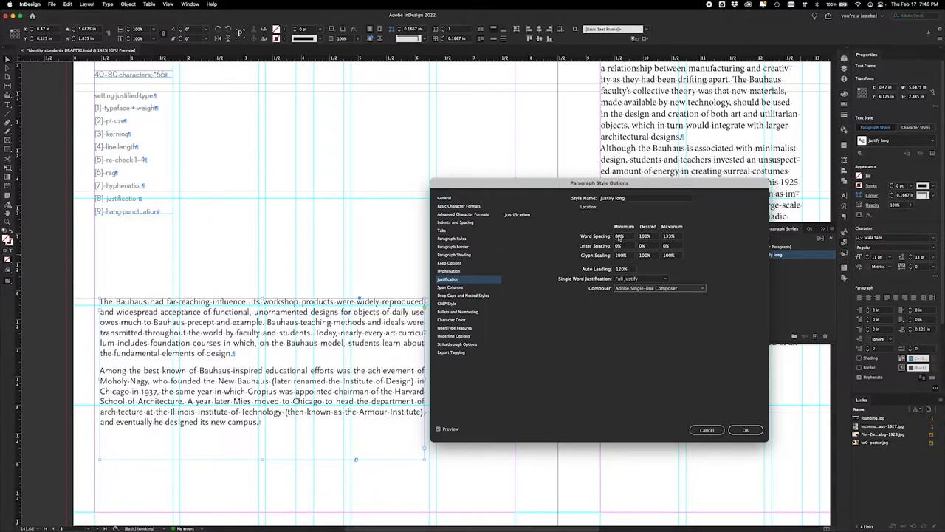
Tighten justify long word spacing to 90%–110% and letter spacing to -1% to 1%.
{"action": "type", "text": "80%"}
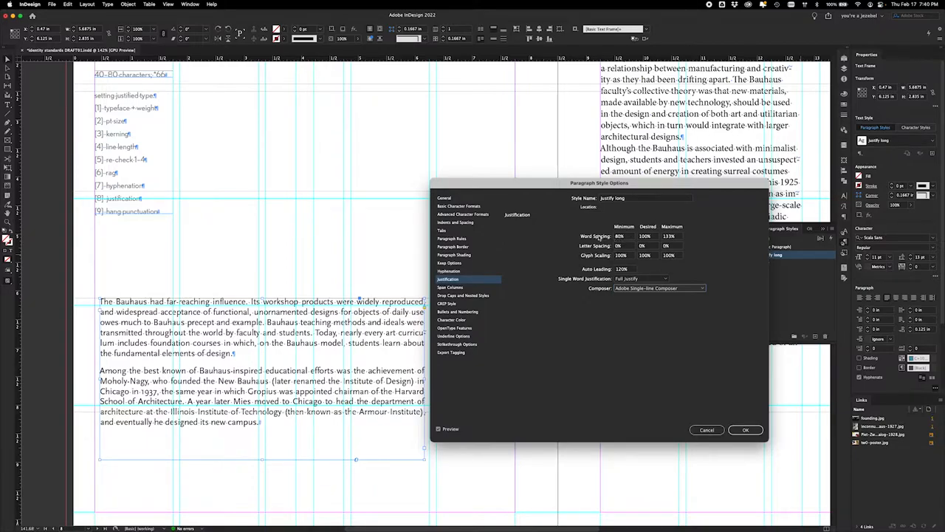
{"action": "left_click", "coordinate": [623, 235]}
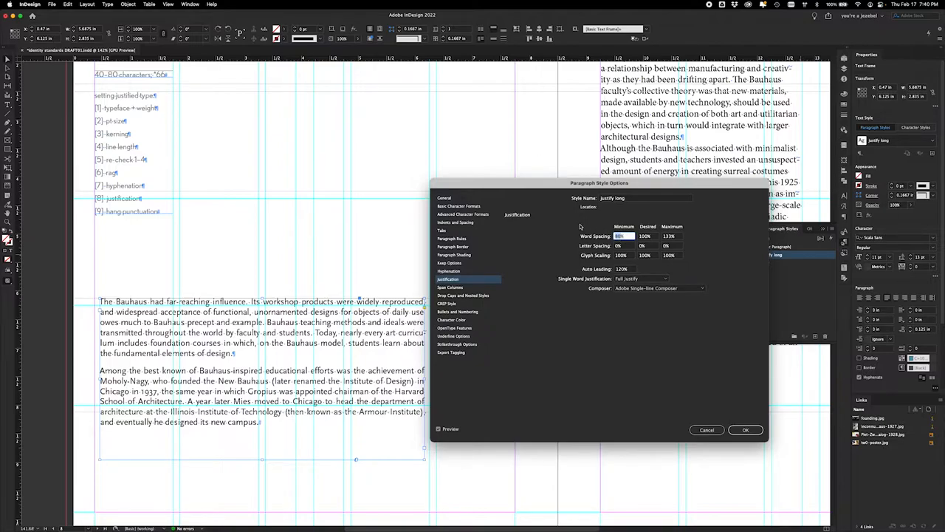
{"action": "type", "text": "90%"}
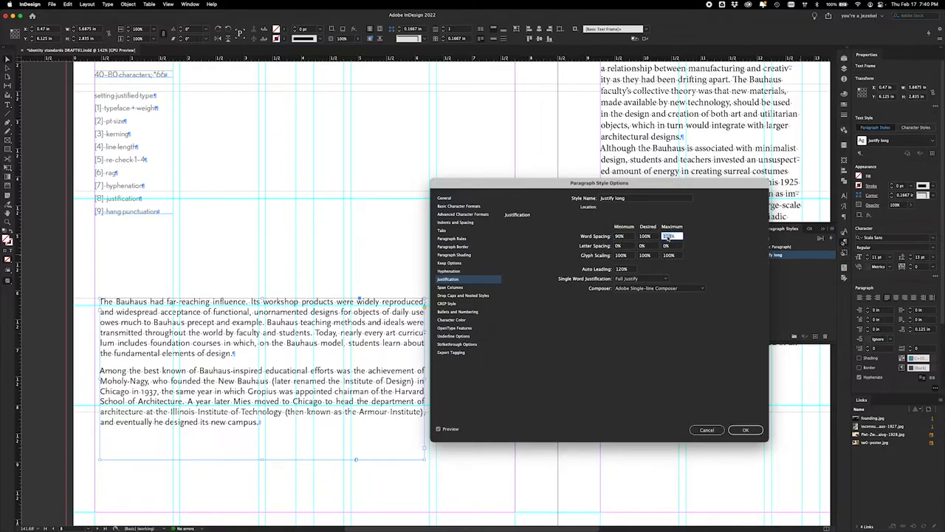
{"action": "type", "text": "110%"}
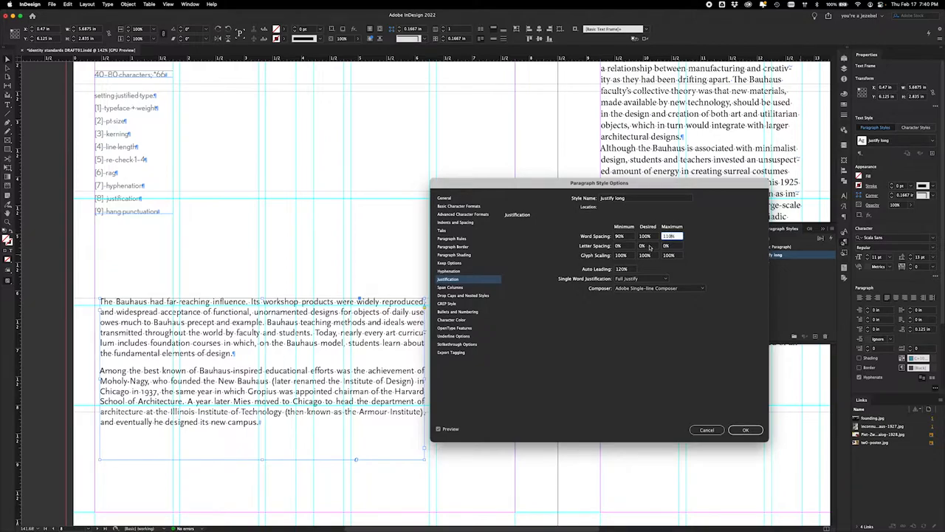
{"action": "left_click", "coordinate": [622, 246]}
{"action": "type", "text": "-1"}
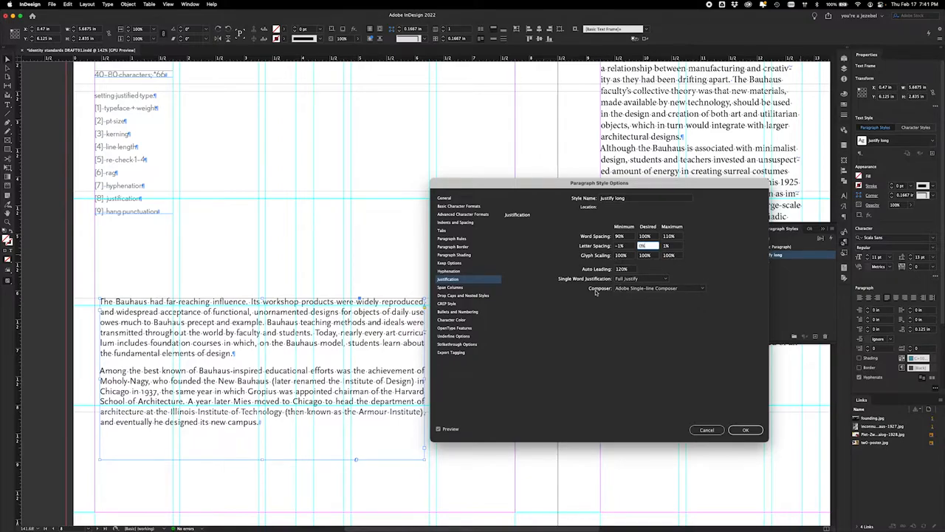
{"action": "mouse_move", "coordinate": [604, 348]}
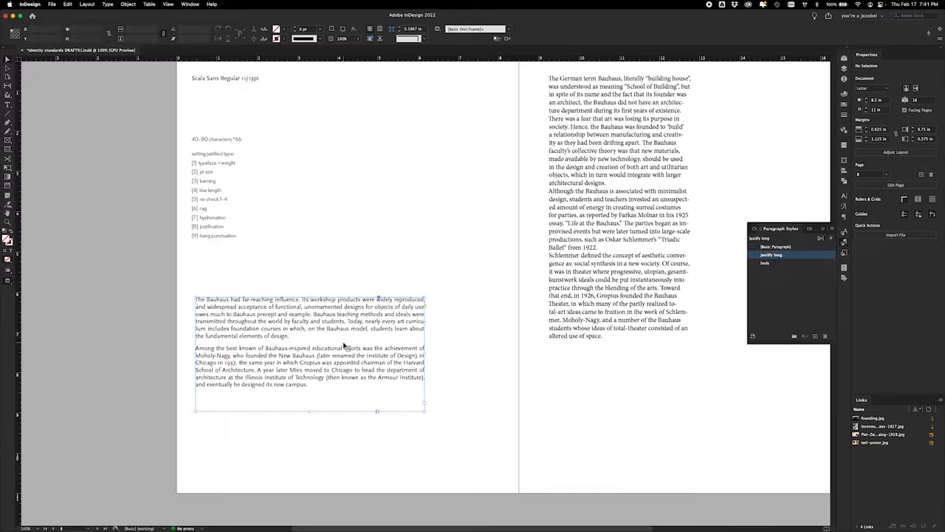
Select one full line of body text and find it holds 85 characters.
{"action": "left_click", "coordinate": [310, 354]}
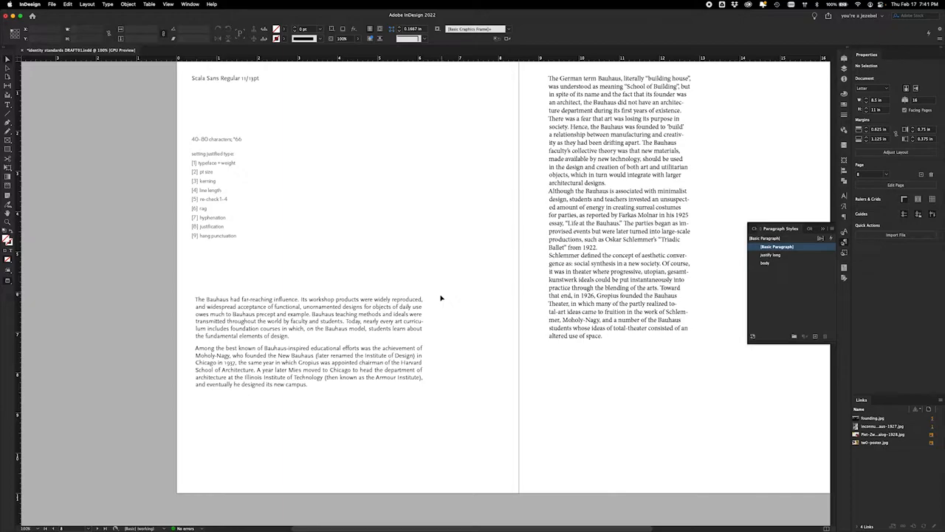
{"action": "mouse_move", "coordinate": [435, 308]}
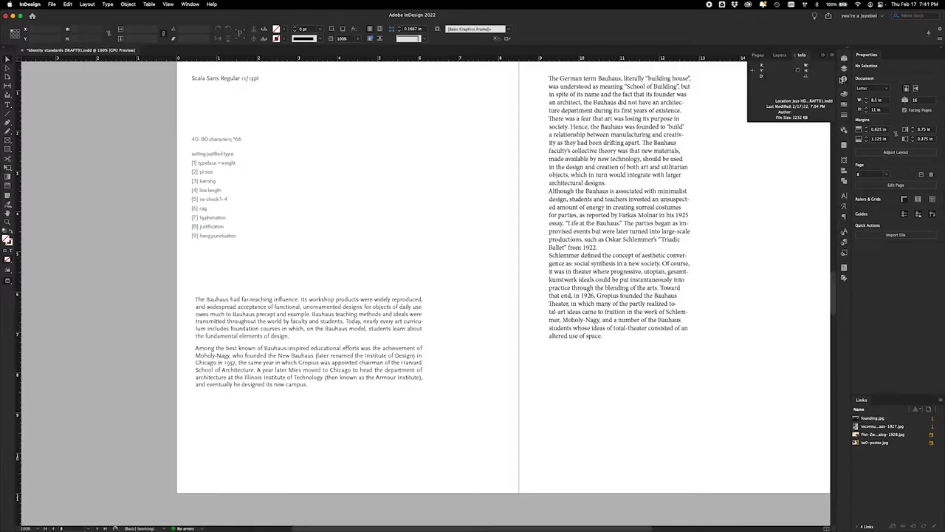
{"action": "left_click", "coordinate": [309, 347]}
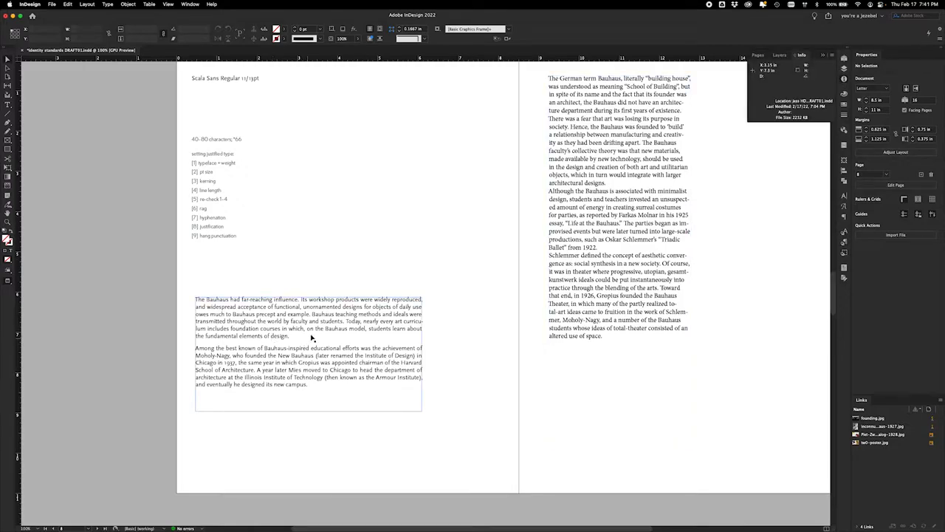
{"action": "triple_click", "coordinate": [295, 328]}
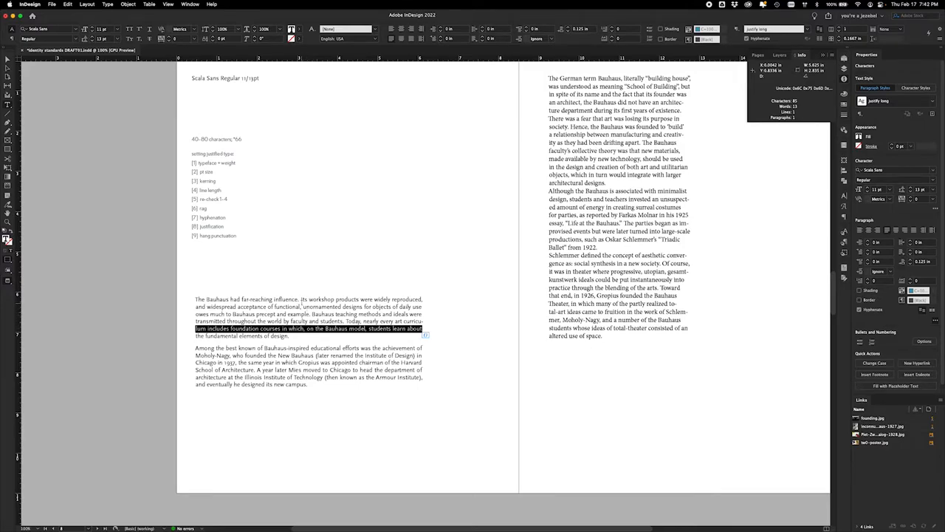
{"action": "left_click", "coordinate": [302, 307]}
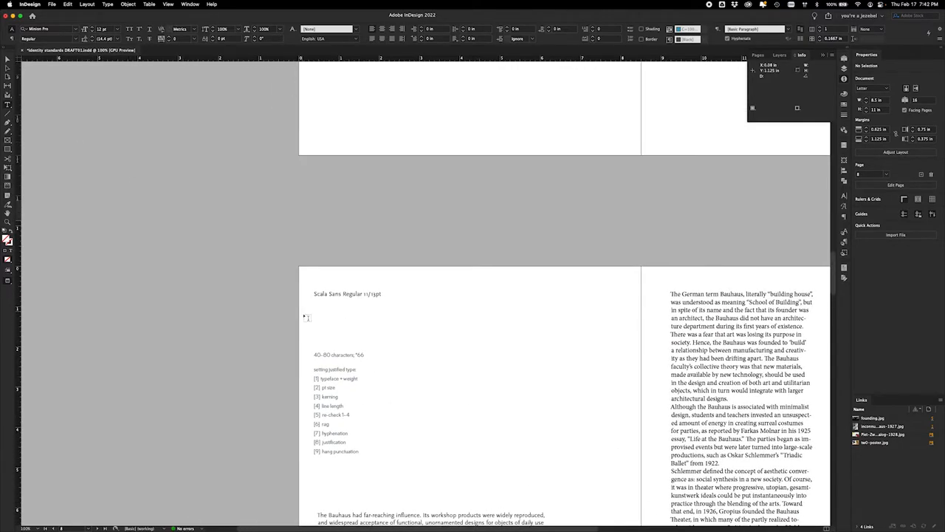
Scroll the layout and bring up the Window menu to reach the Story panel.
{"action": "scroll", "scroll_direction": "down", "scroll_amount": 3}
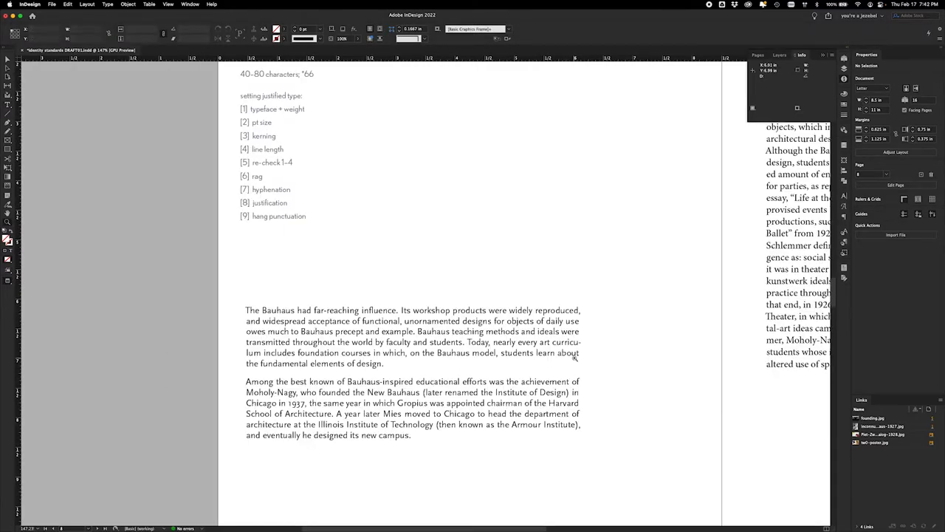
{"action": "mouse_move", "coordinate": [426, 272]}
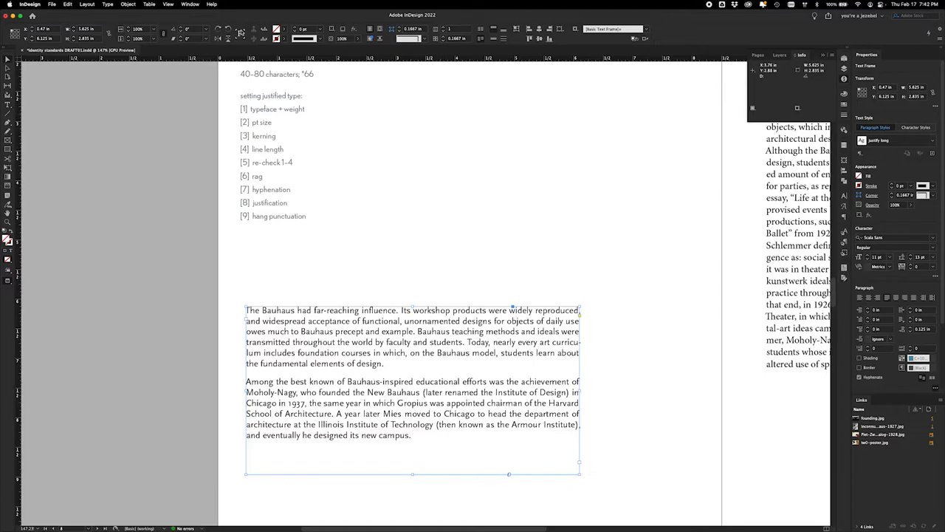
{"action": "left_click", "coordinate": [190, 4]}
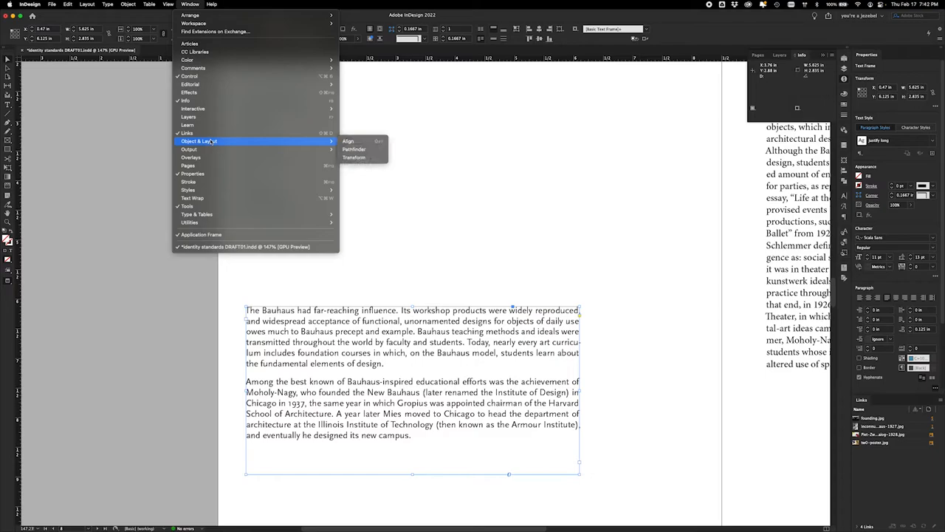
{"action": "mouse_move", "coordinate": [189, 182]}
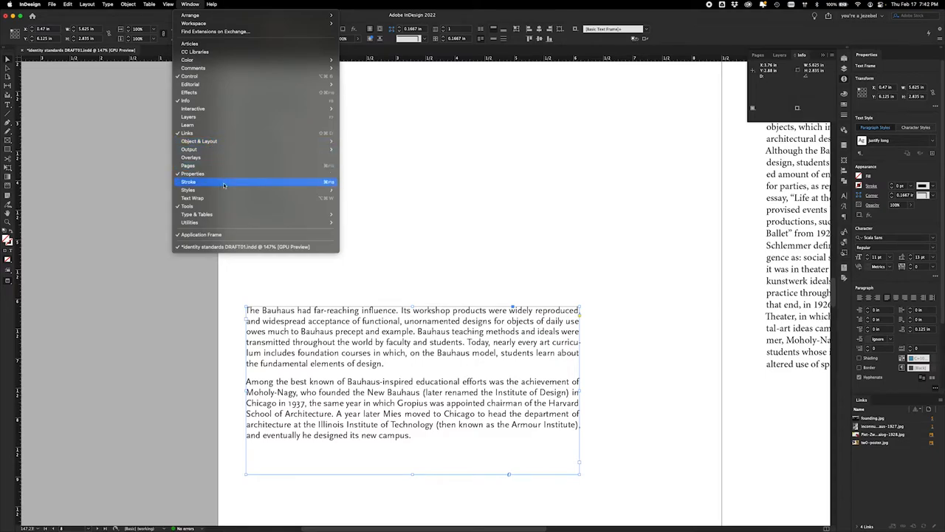
{"action": "mouse_move", "coordinate": [251, 187]}
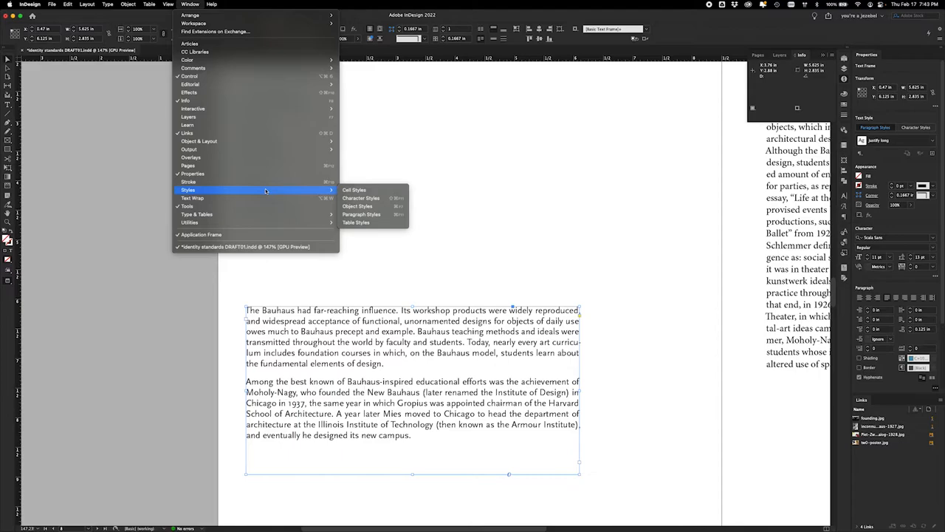
{"action": "mouse_move", "coordinate": [266, 190]}
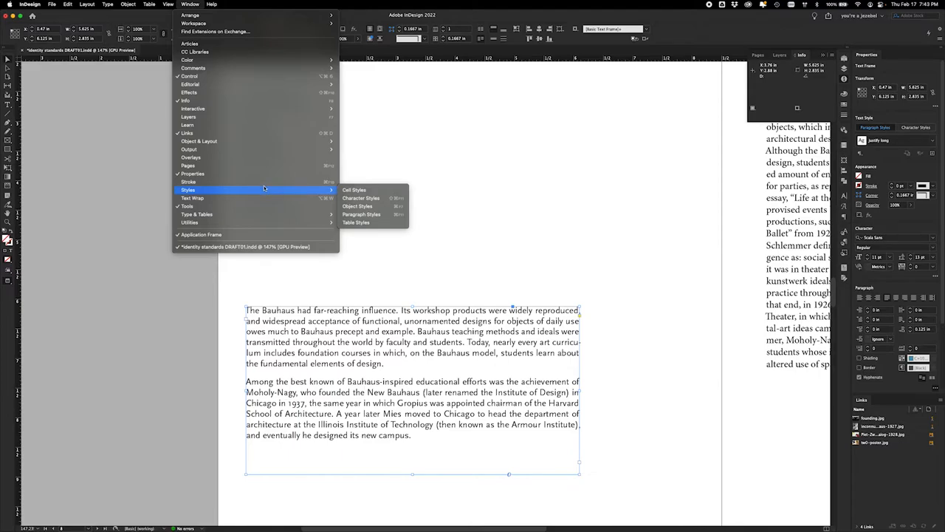
{"action": "mouse_move", "coordinate": [196, 214]}
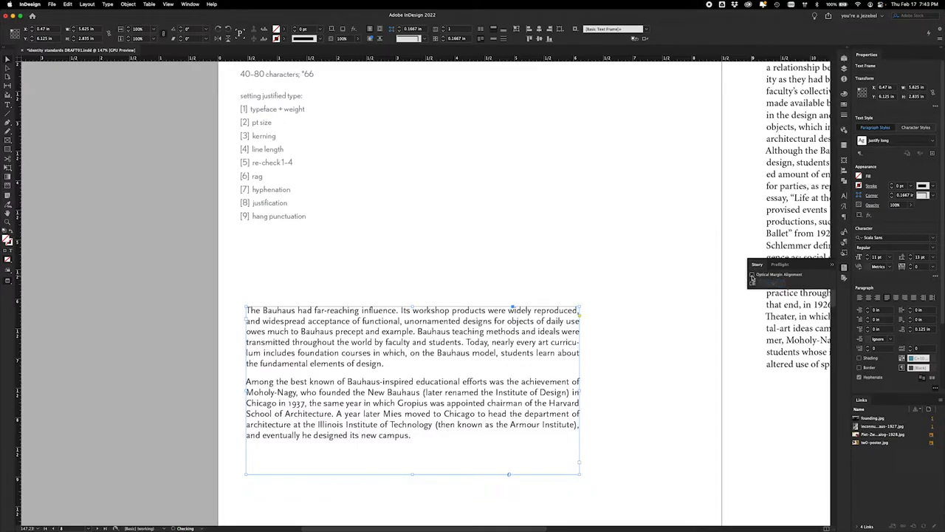
Enable Optical Margin Alignment for the body story at 11 pt.
{"action": "left_click", "coordinate": [753, 274]}
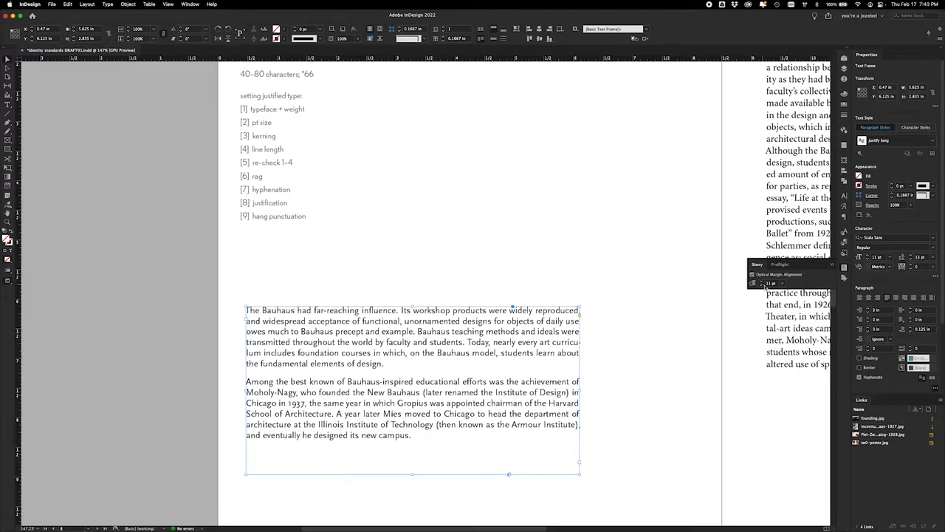
{"action": "left_click", "coordinate": [763, 283]}
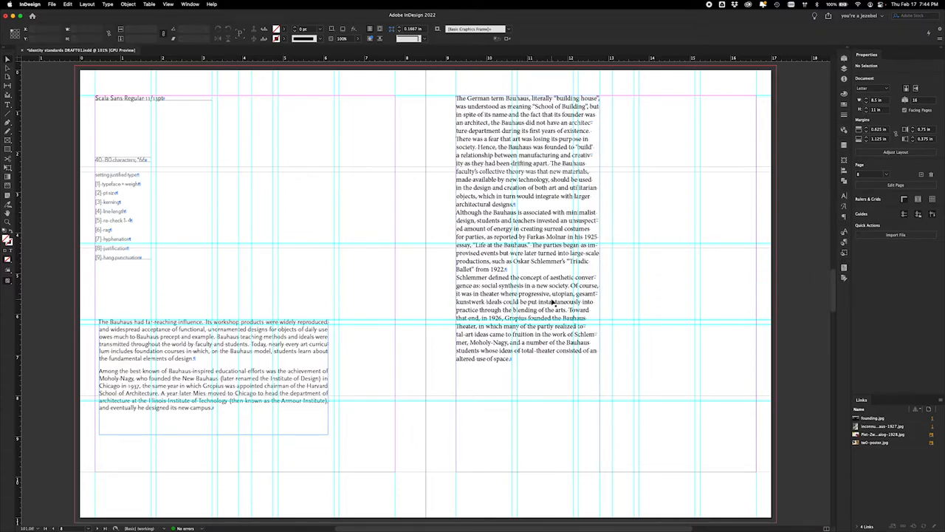
Apply the justify long paragraph style to the entire right-hand Bauhaus column.
{"action": "left_click", "coordinate": [528, 221]}
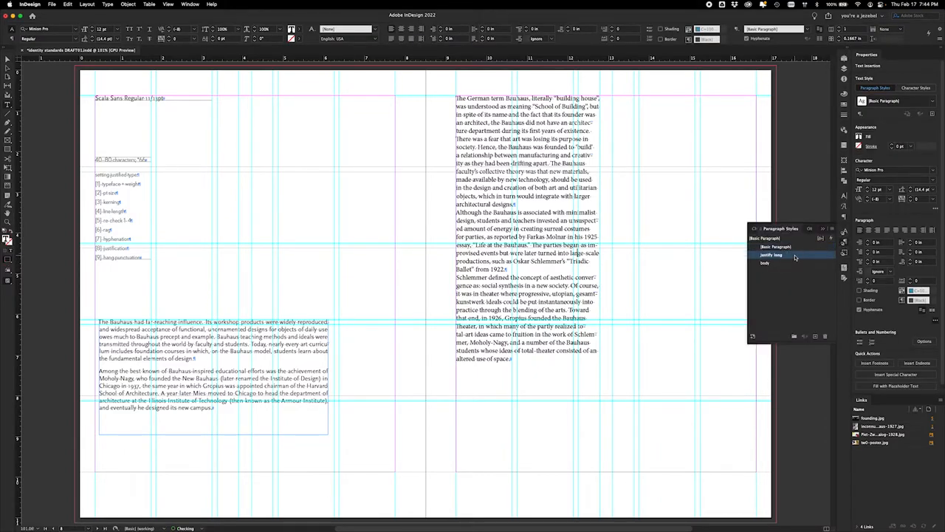
{"action": "left_click", "coordinate": [771, 254]}
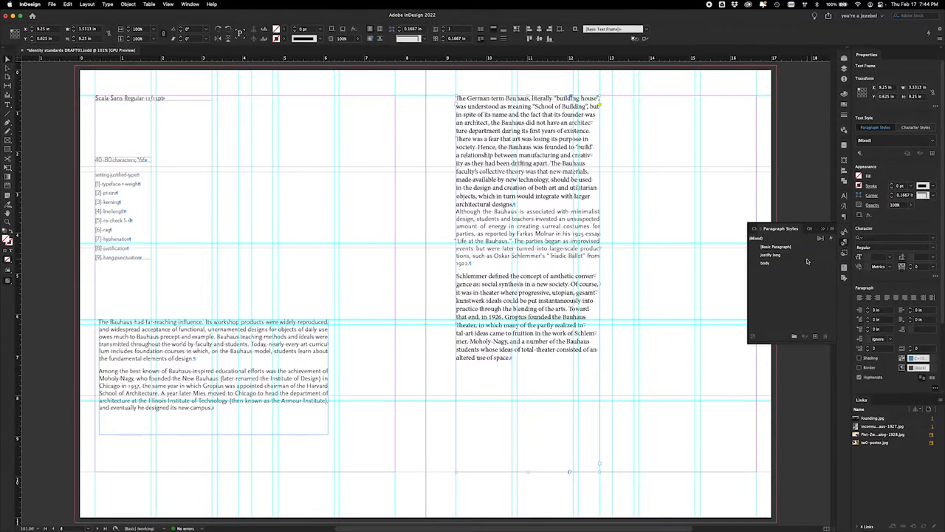
{"action": "left_click", "coordinate": [771, 254]}
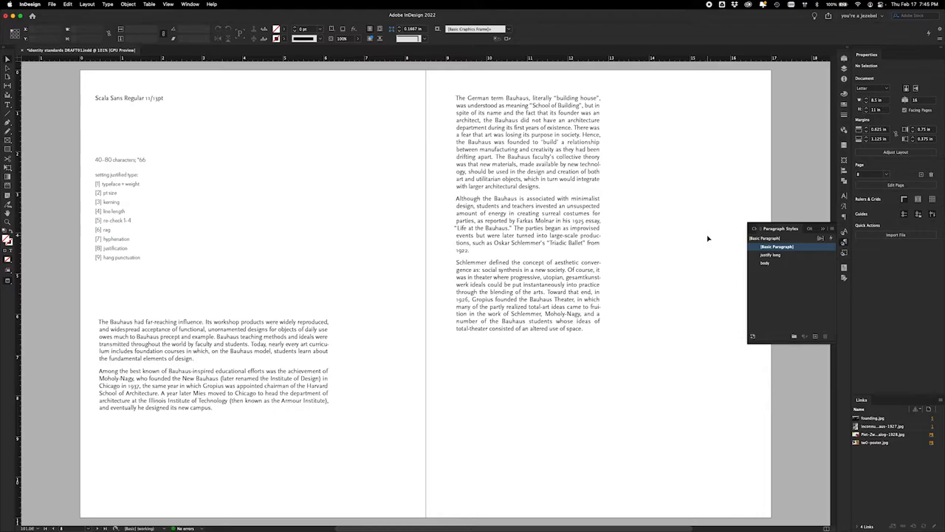
{"action": "left_click", "coordinate": [528, 222]}
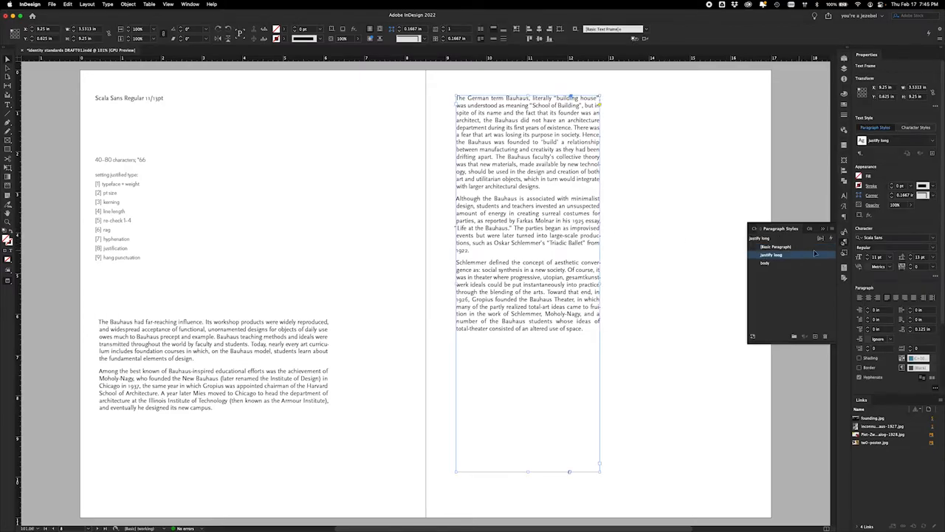
Compare Basic Paragraph and justify long on the column, then apply Paragraph Style 1.
{"action": "left_click", "coordinate": [777, 247]}
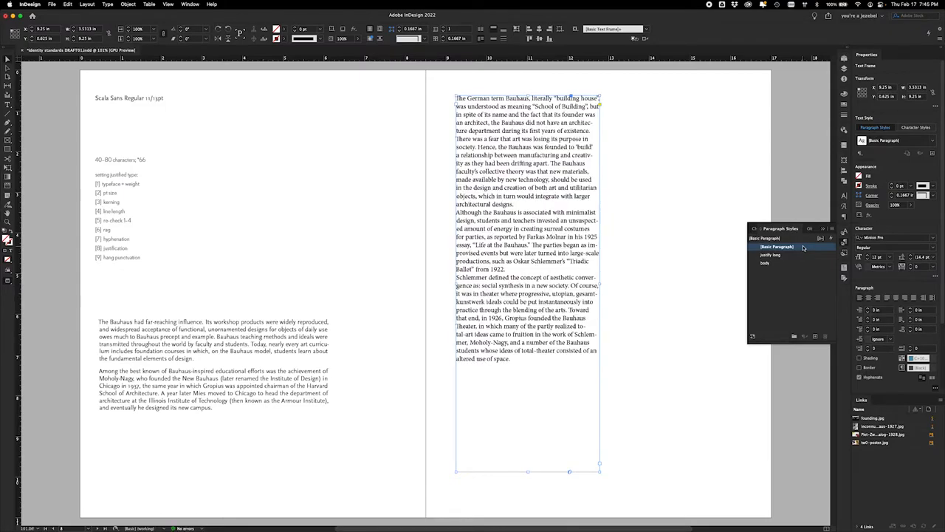
{"action": "left_click", "coordinate": [772, 254]}
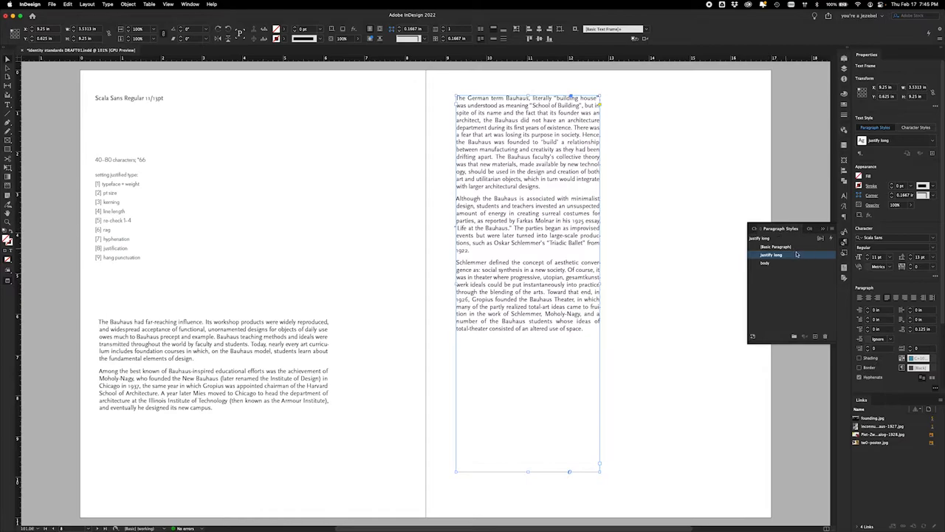
{"action": "left_click", "coordinate": [771, 246]}
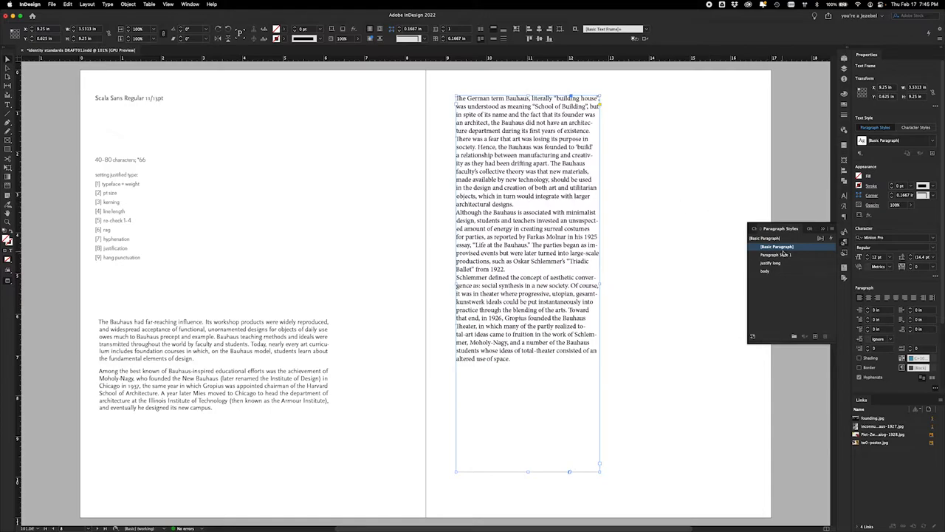
{"action": "double_click", "coordinate": [775, 255]}
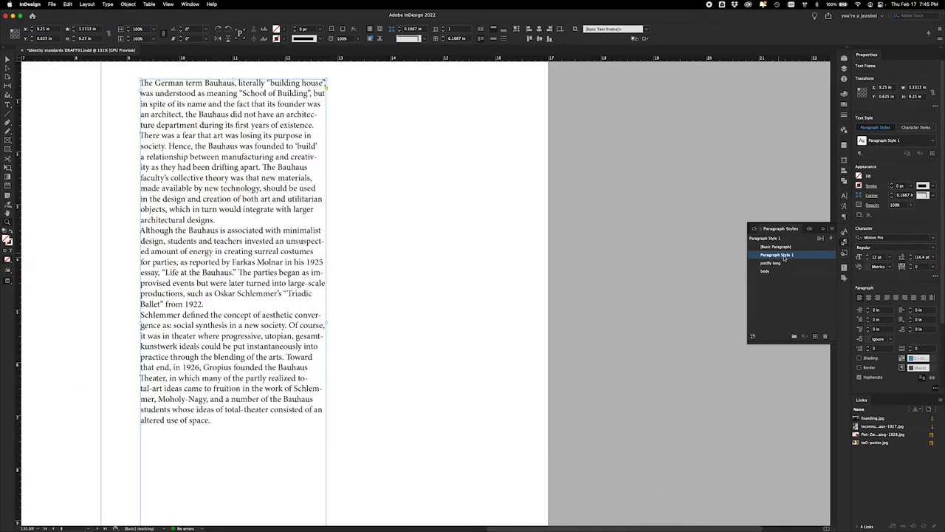
Rename Paragraph Style 1 to 'justify shorty' using Scala Sans 10.5 pt on 12.6 pt leading.
{"action": "double_click", "coordinate": [778, 255]}
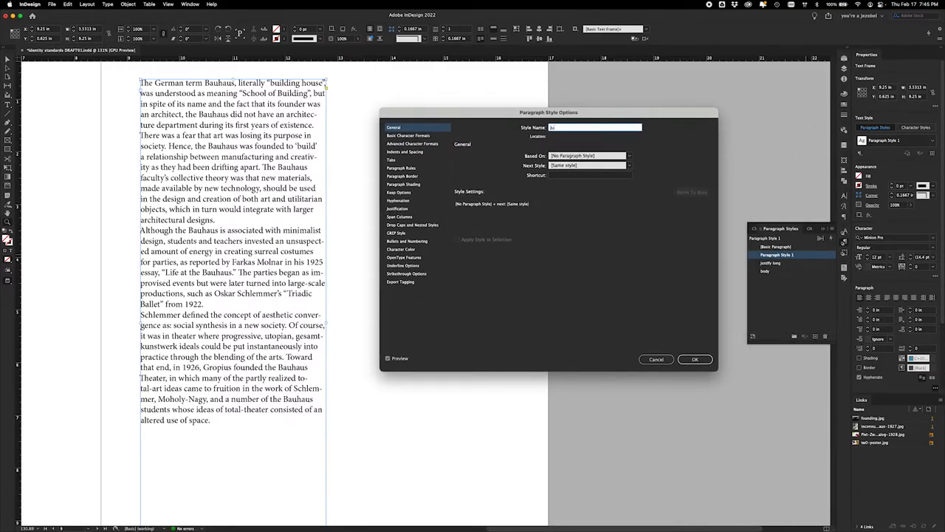
{"action": "type", "text": "justify short"}
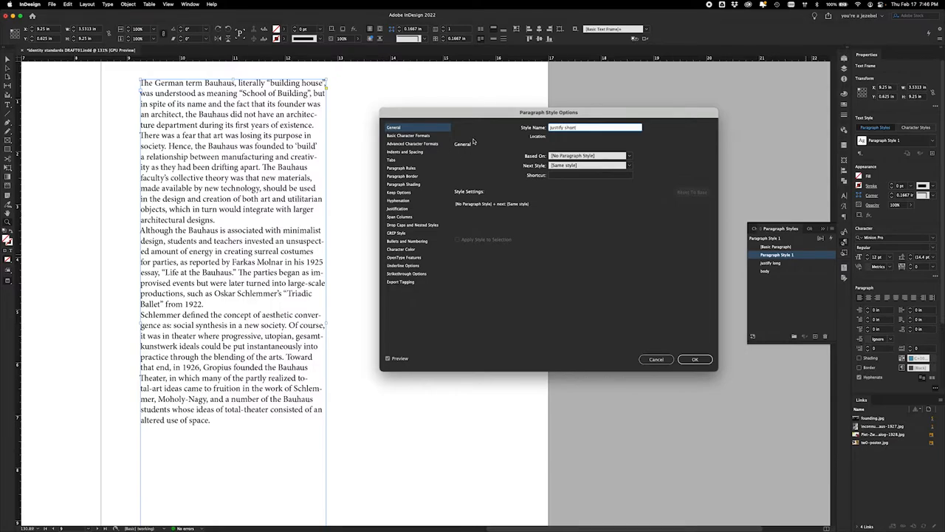
{"action": "left_click", "coordinate": [407, 135]}
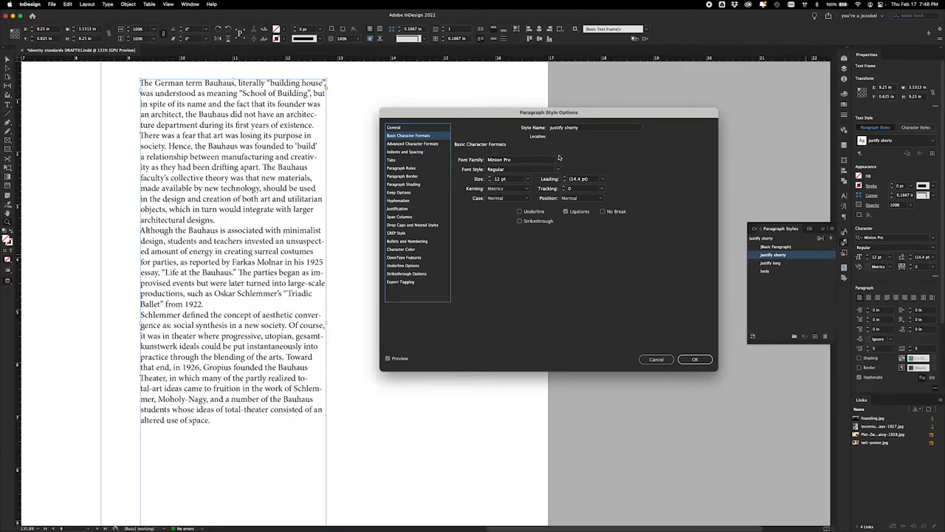
{"action": "left_click", "coordinate": [558, 160]}
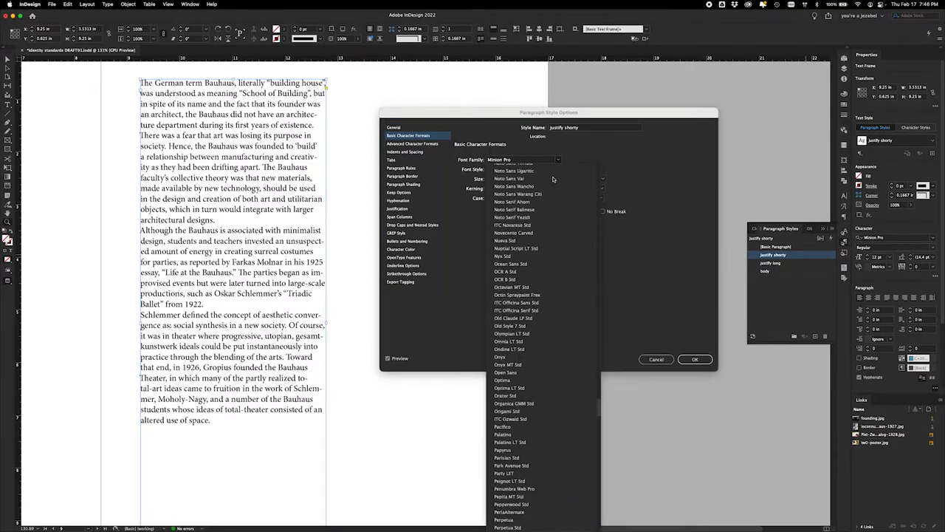
{"action": "scroll", "scroll_direction": "down", "scroll_amount": 3}
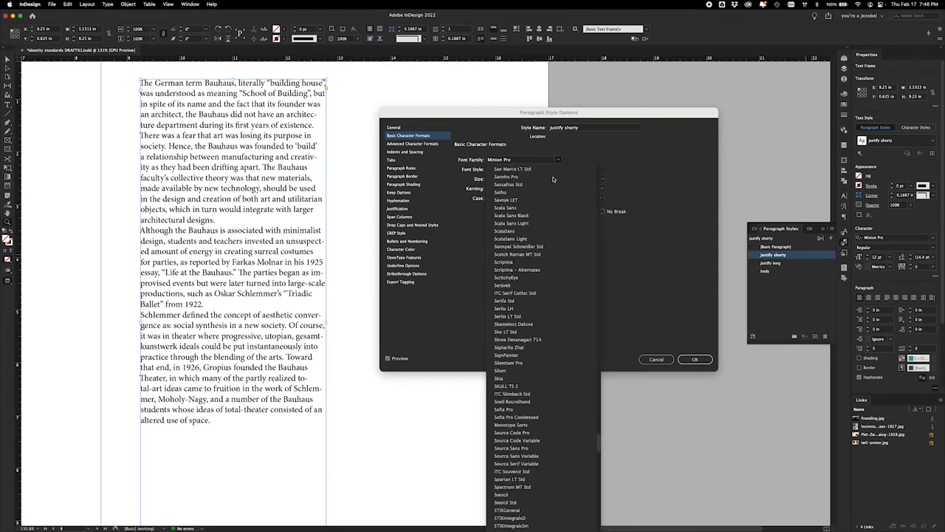
{"action": "left_click", "coordinate": [504, 207]}
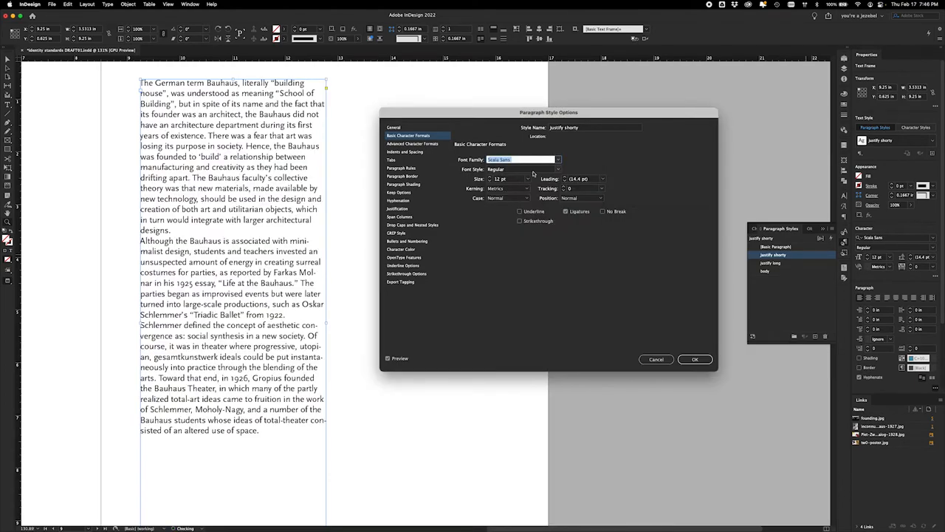
{"action": "left_click", "coordinate": [508, 179]}
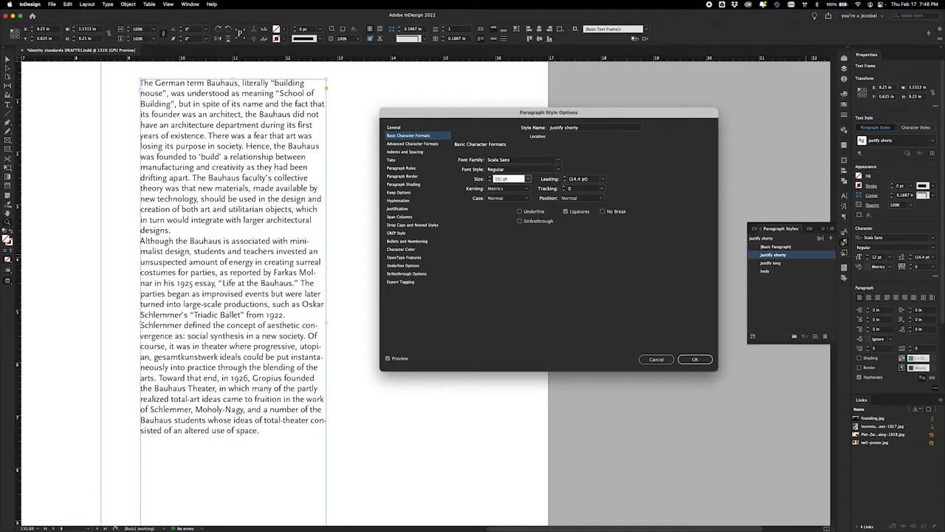
{"action": "type", "text": "10.5"}
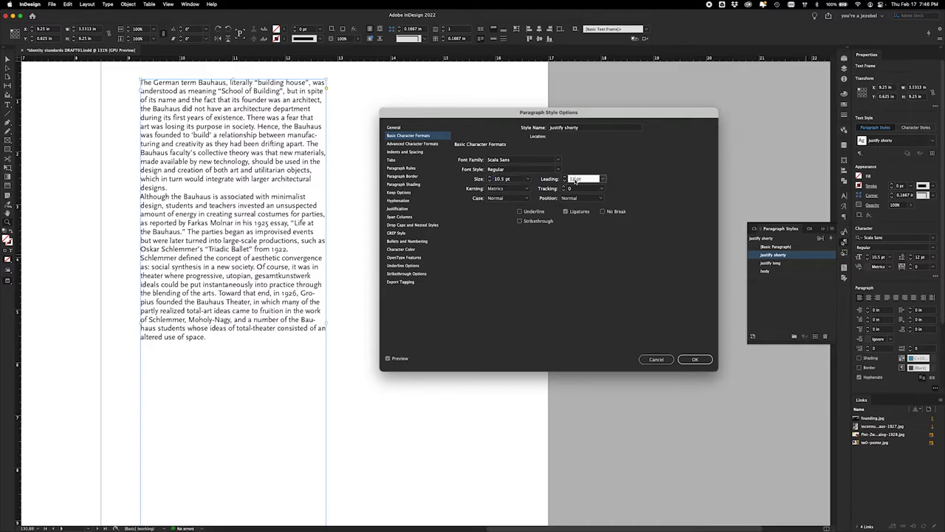
{"action": "type", "text": "12.6 pt"}
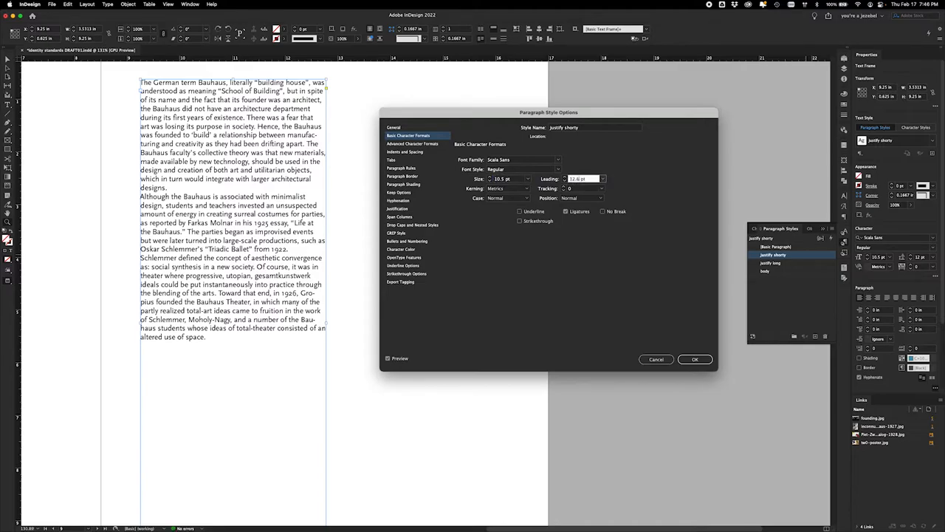
{"action": "mouse_move", "coordinate": [653, 197]}
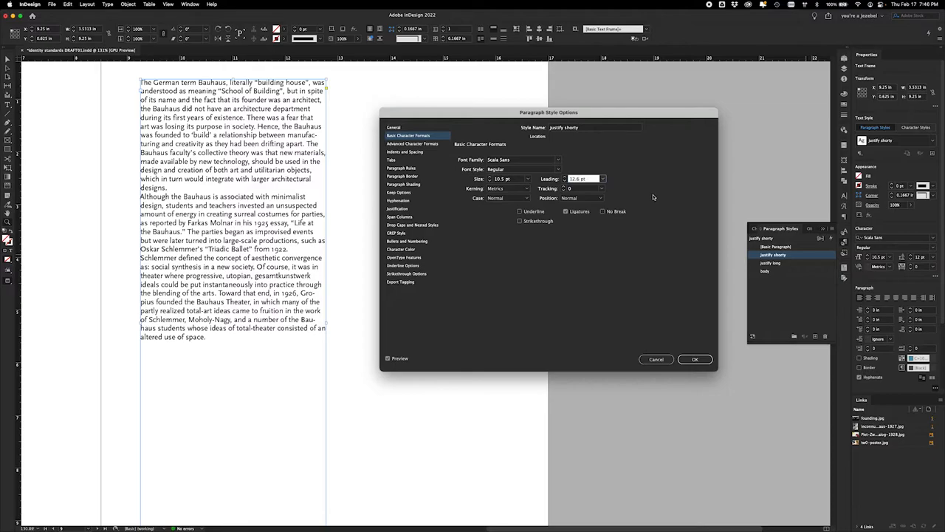
{"action": "mouse_move", "coordinate": [653, 198]}
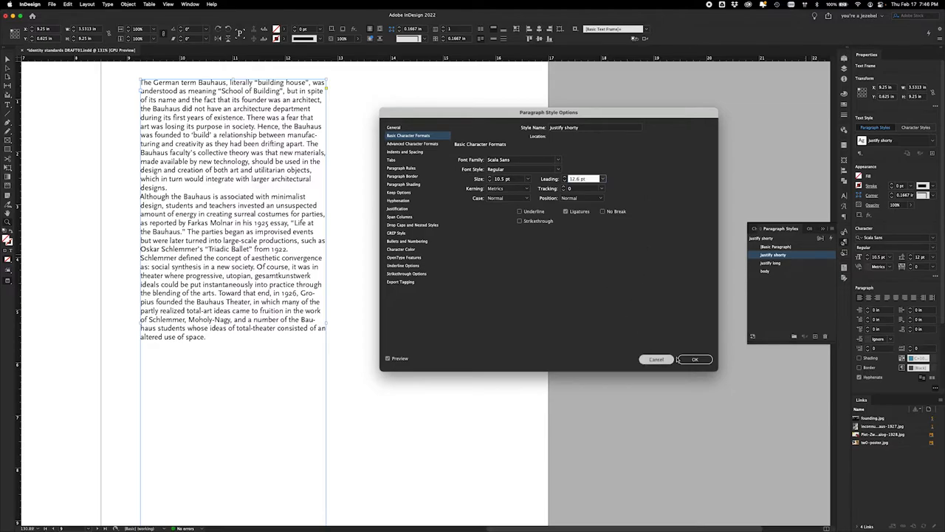
Commit the justify shorty settings and narrow the Bauhaus frame to 3 in wide.
{"action": "left_click", "coordinate": [695, 359]}
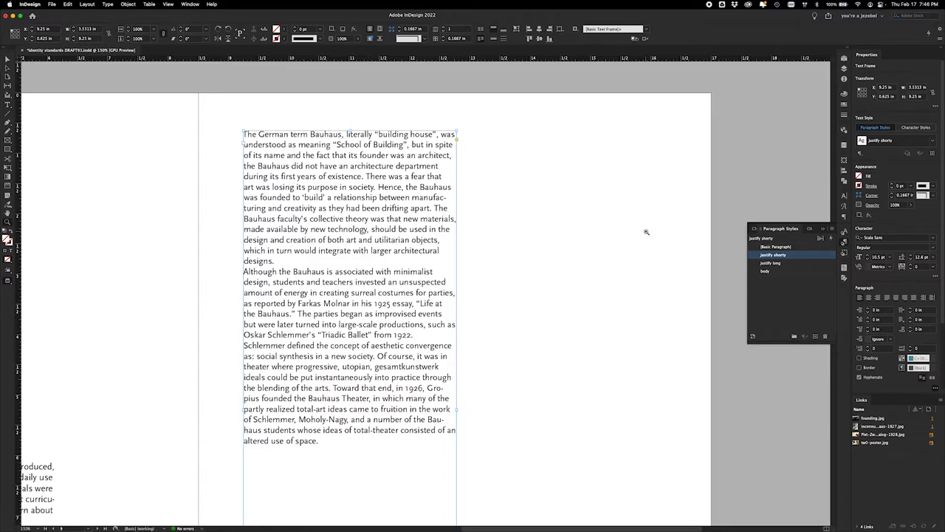
{"action": "mouse_move", "coordinate": [525, 213]}
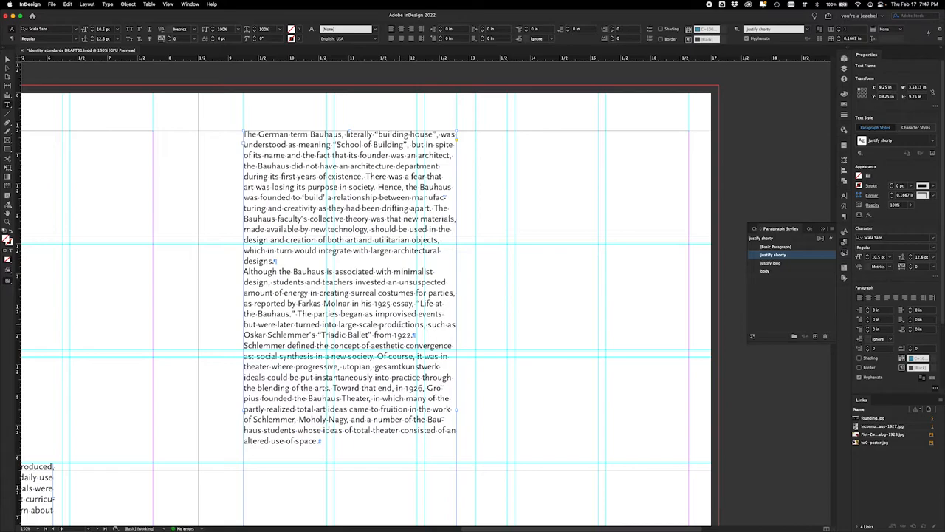
{"action": "double_click", "coordinate": [401, 324]}
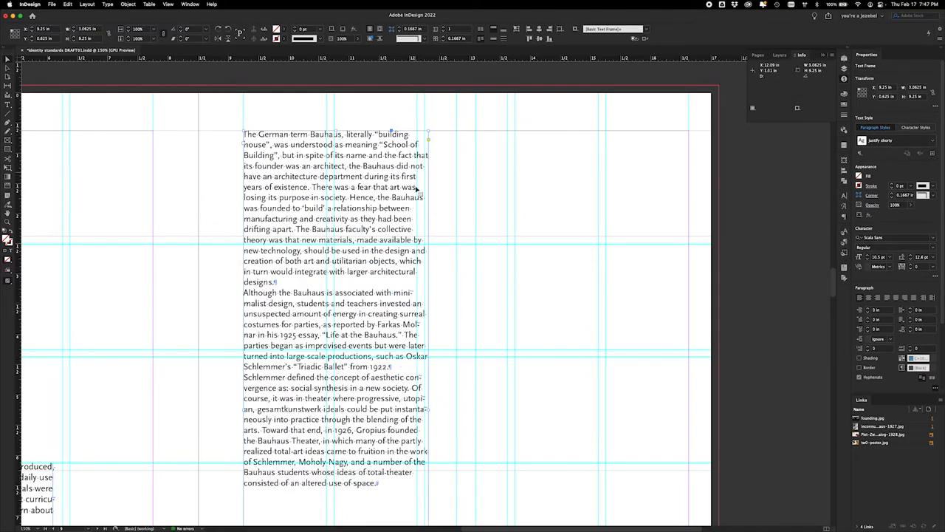
{"action": "mouse_move", "coordinate": [418, 277]}
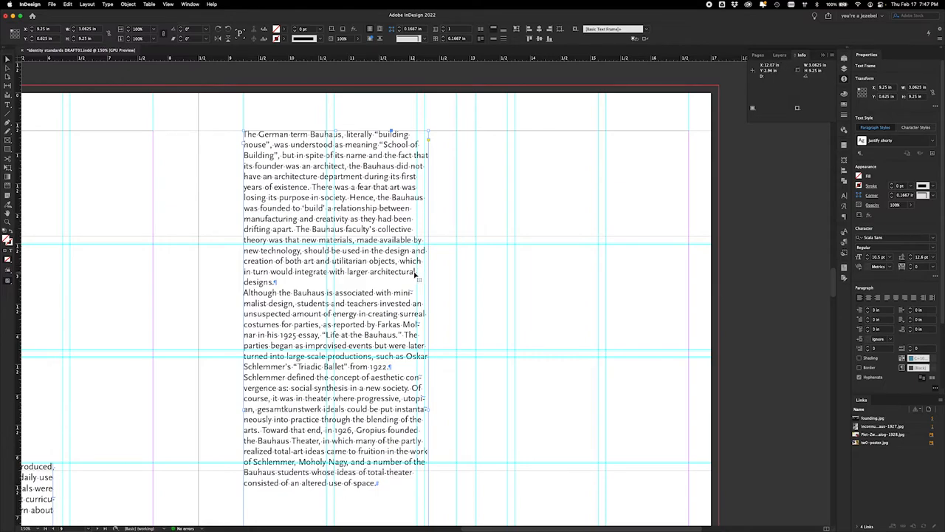
{"action": "mouse_move", "coordinate": [291, 279]}
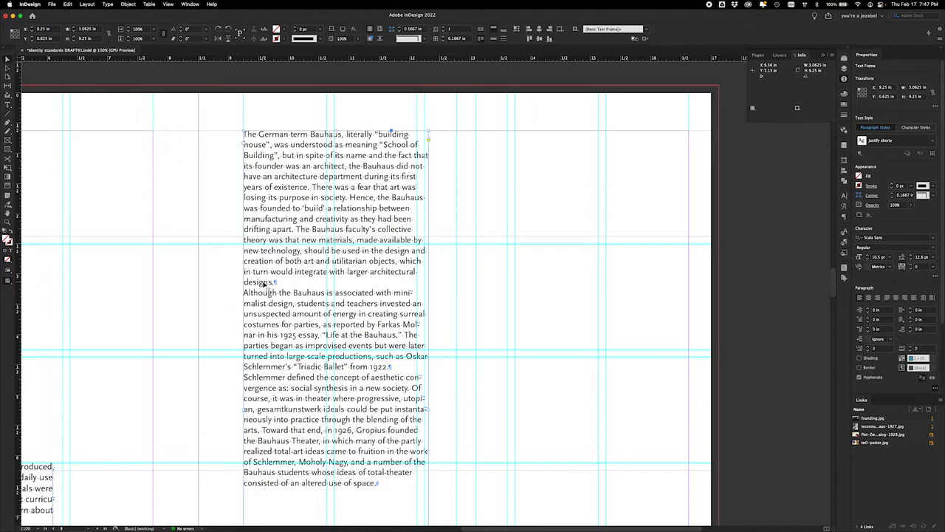
{"action": "mouse_move", "coordinate": [427, 354]}
{"action": "type", "text": "10.65"}
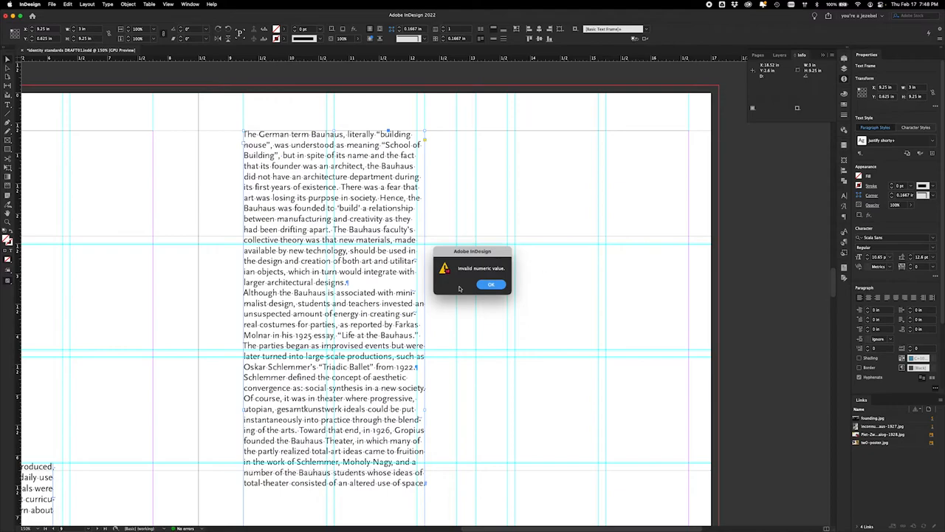
Dismiss the invalid value alert, turn off hyphenation for the Bauhaus frame, and apply Paragraph Style 1.
{"action": "left_click", "coordinate": [491, 285]}
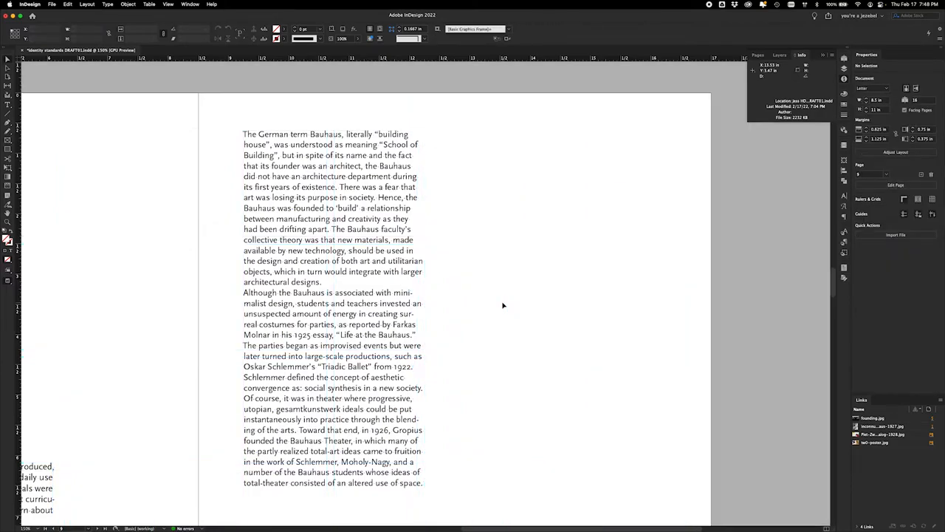
{"action": "left_click", "coordinate": [410, 203]}
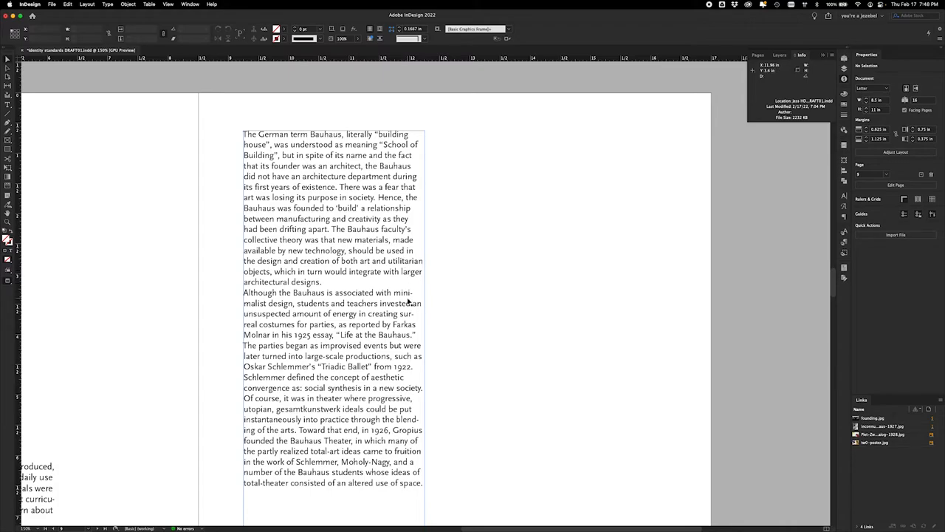
{"action": "left_click", "coordinate": [332, 311]}
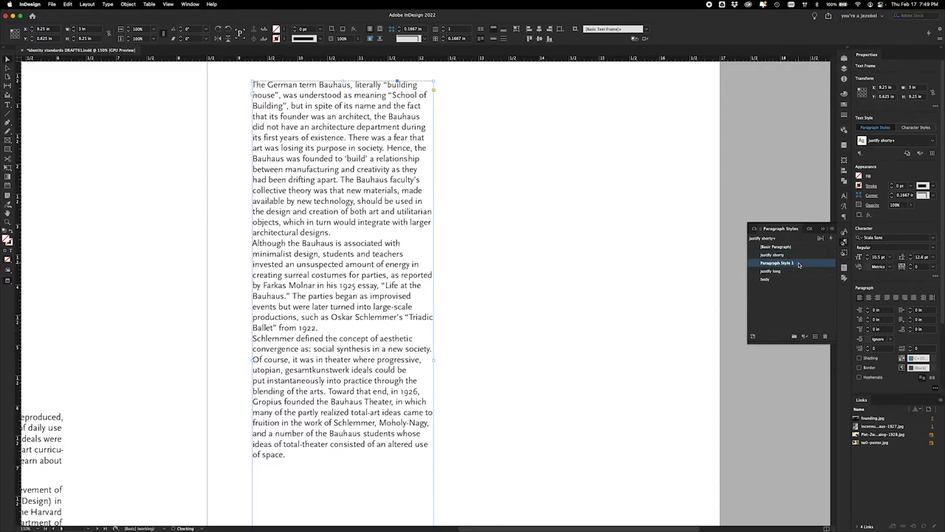
{"action": "left_click", "coordinate": [777, 263]}
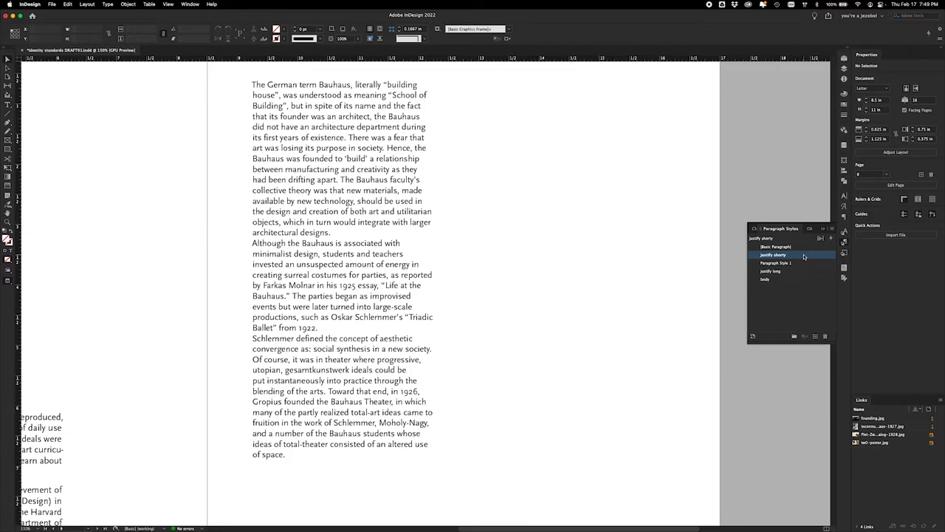
Set justify shorty to Left Justify with 0.125 in space after paragraphs.
{"action": "double_click", "coordinate": [773, 254]}
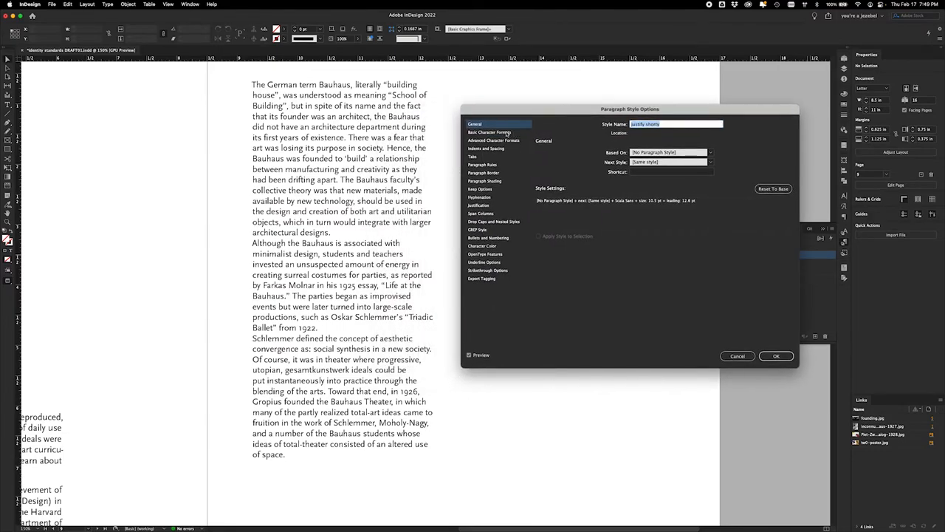
{"action": "left_click", "coordinate": [489, 132]}
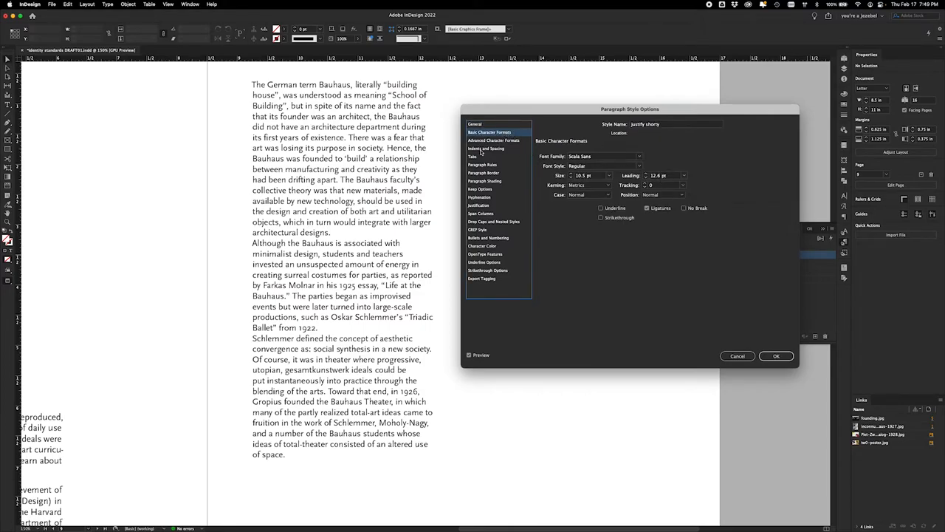
{"action": "left_click", "coordinate": [486, 149]}
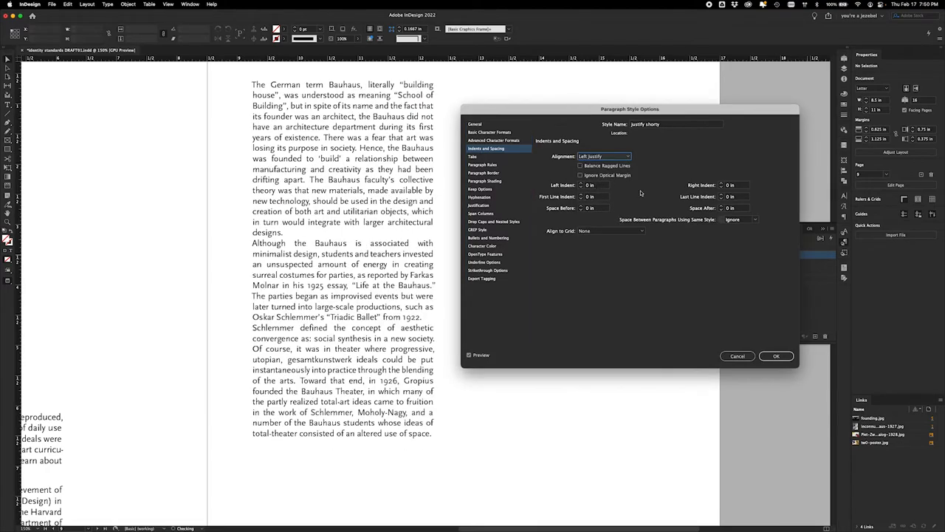
{"action": "type", "text": "0.125 in"}
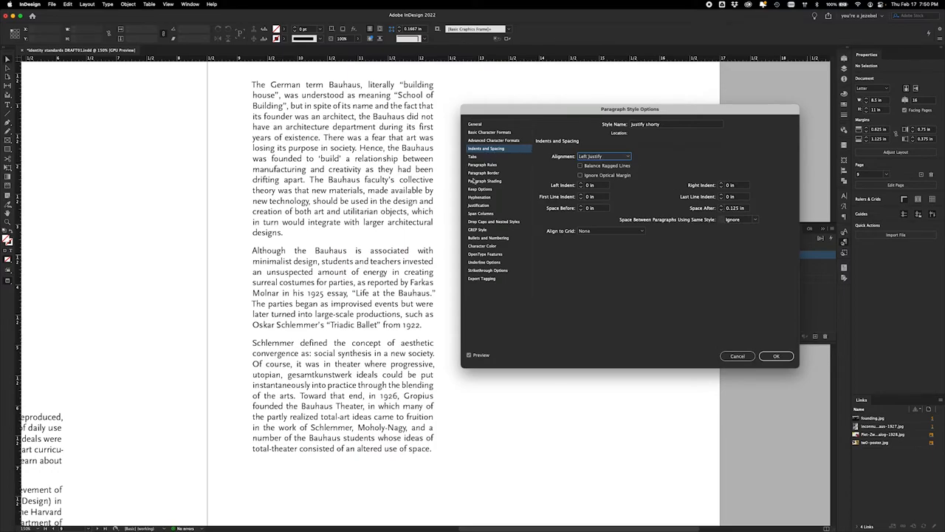
{"action": "left_click", "coordinate": [479, 197]}
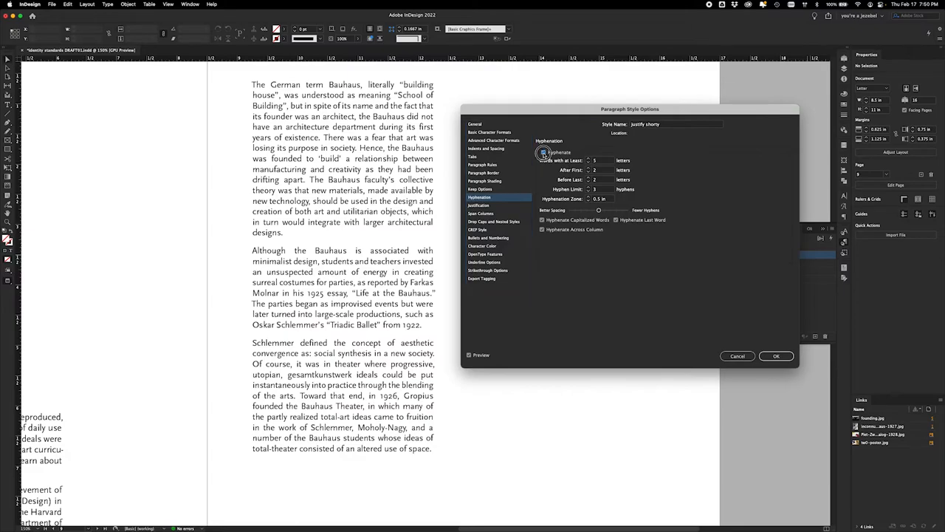
Turn on hyphenation for 'justify shorty': 7-letter words, 4 after first, 3 before last, no capitals.
{"action": "left_click", "coordinate": [543, 152]}
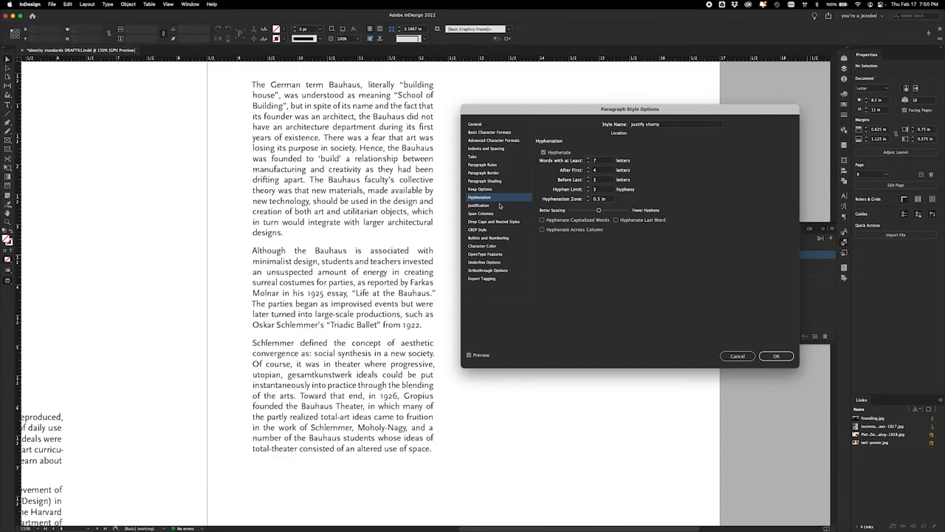
{"action": "left_click", "coordinate": [478, 205]}
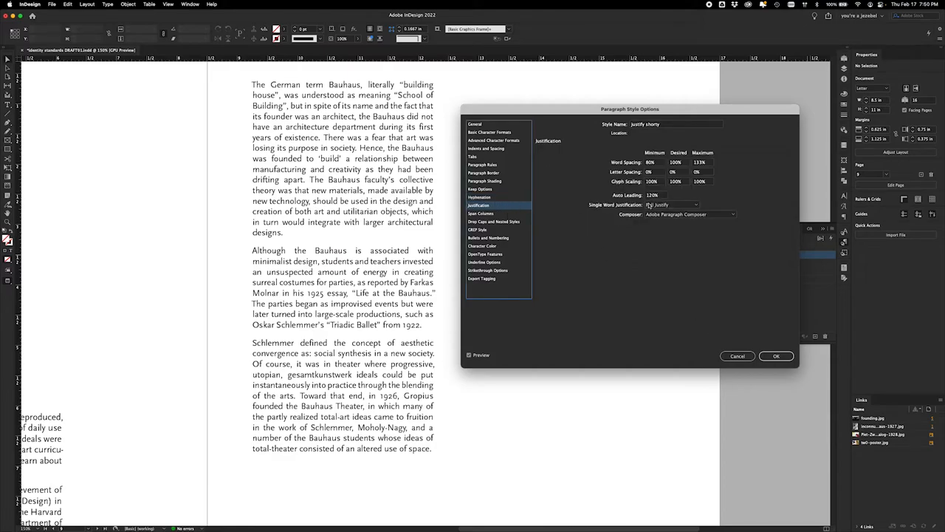
Fully justify single words, use the single-line composer, and tighten letter spacing to about -1/0/1%.
{"action": "left_click", "coordinate": [672, 204]}
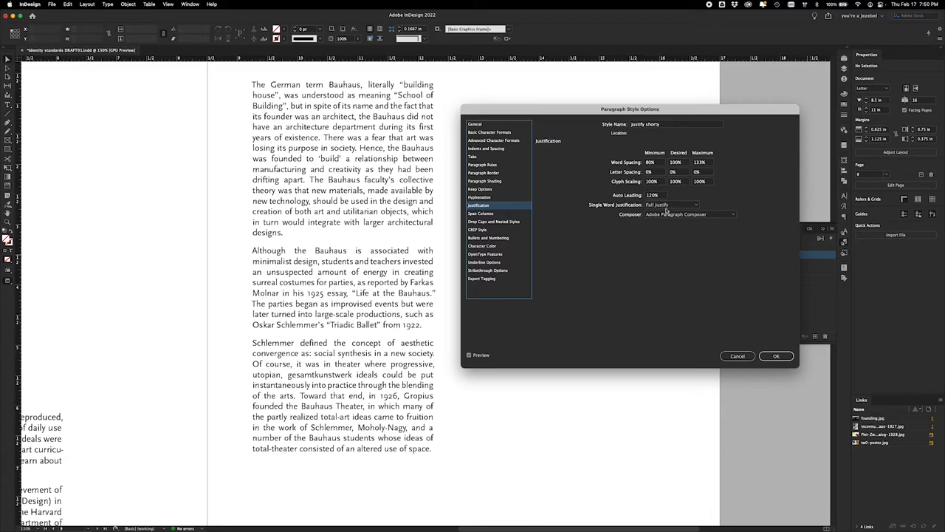
{"action": "left_click", "coordinate": [691, 214]}
{"action": "type", "text": "110"}
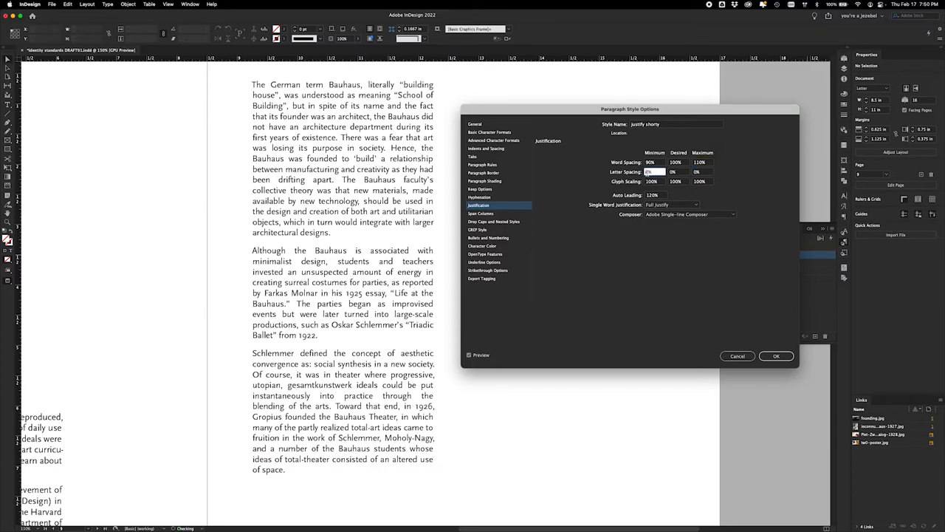
{"action": "left_click", "coordinate": [651, 171]}
{"action": "type", "text": "-1"}
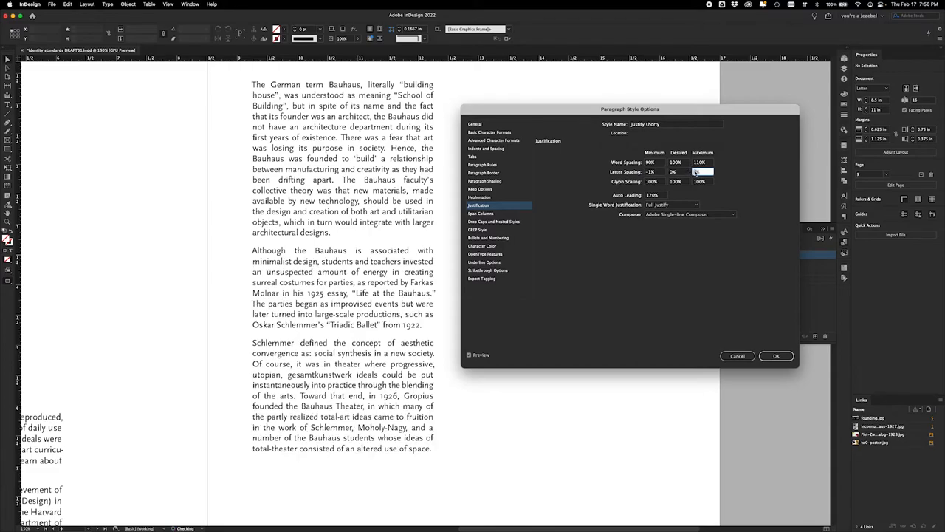
{"action": "type", "text": "0%"}
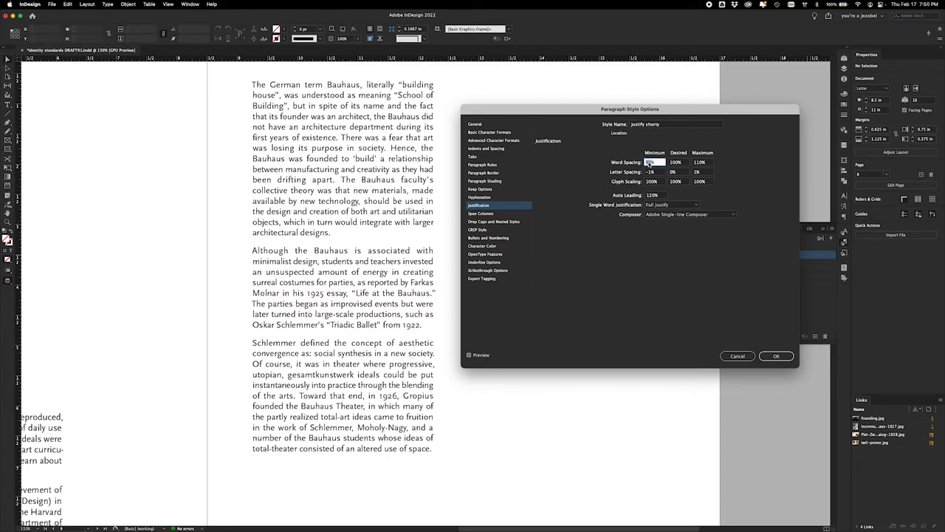
{"action": "type", "text": "99%"}
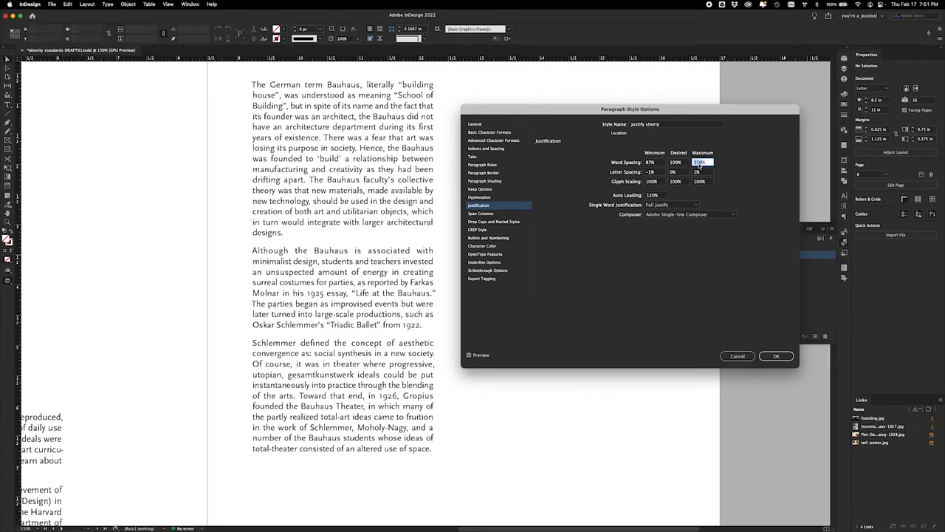
{"action": "type", "text": "1%"}
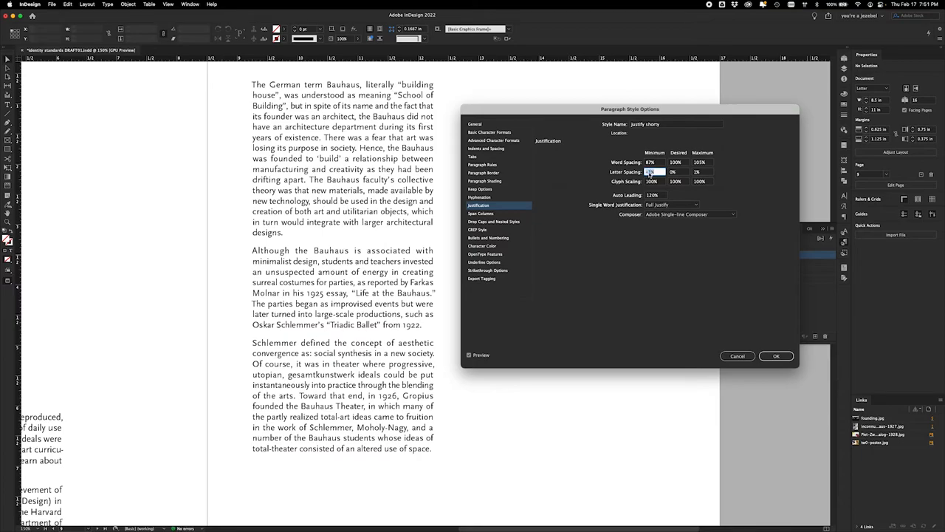
{"action": "type", "text": "-2"}
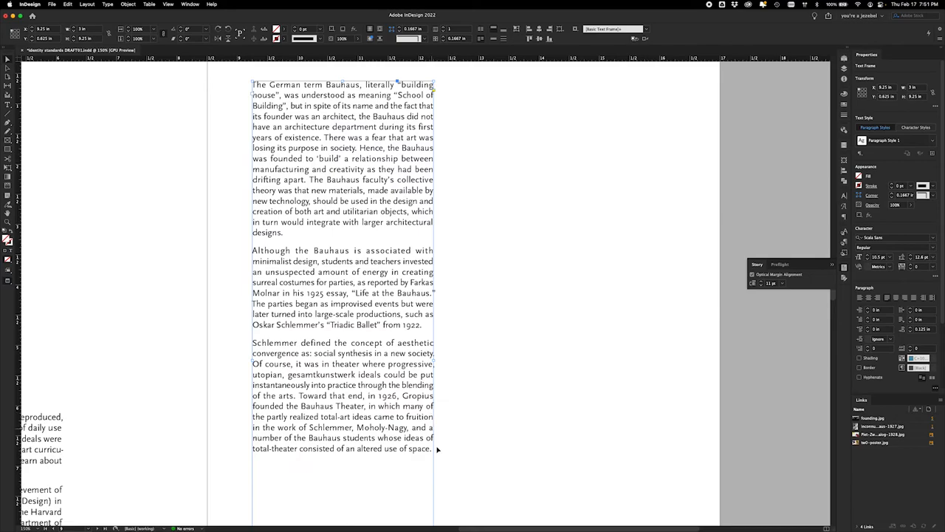
{"action": "mouse_move", "coordinate": [461, 170]}
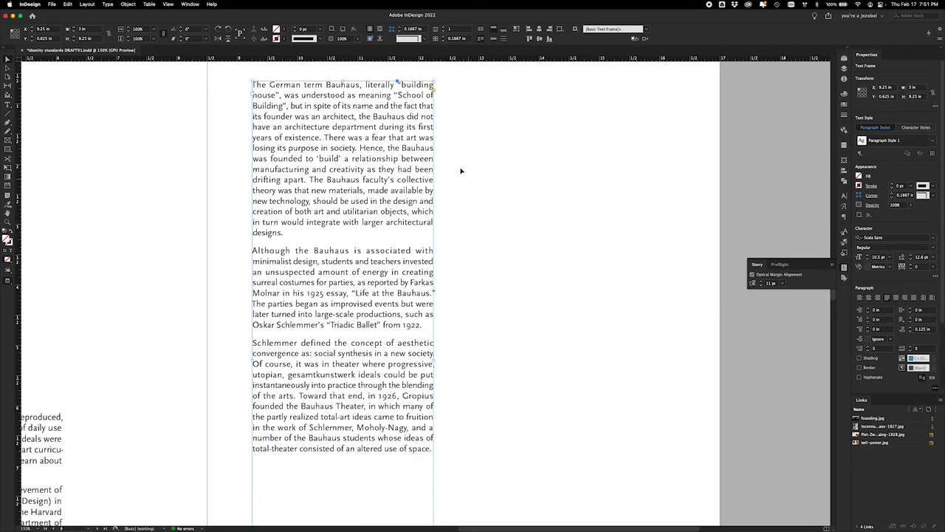
{"action": "mouse_move", "coordinate": [460, 316]}
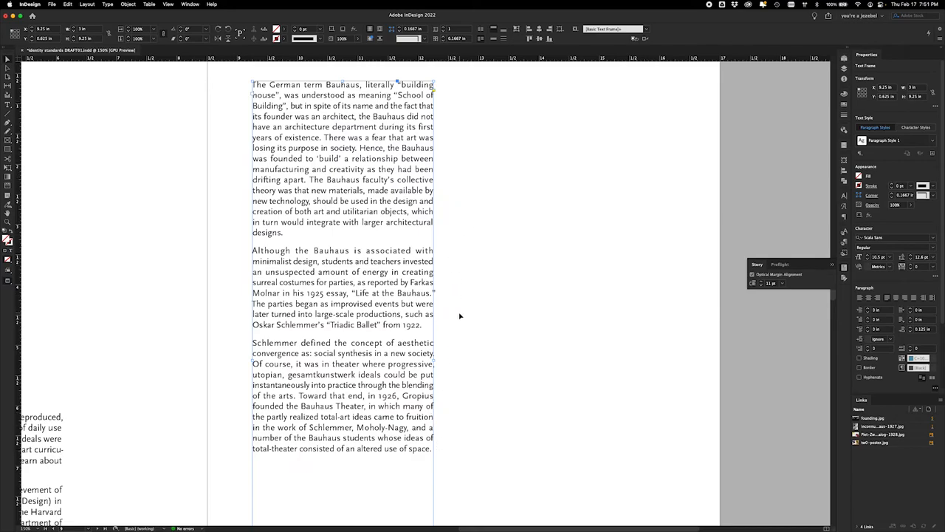
{"action": "mouse_move", "coordinate": [448, 296]}
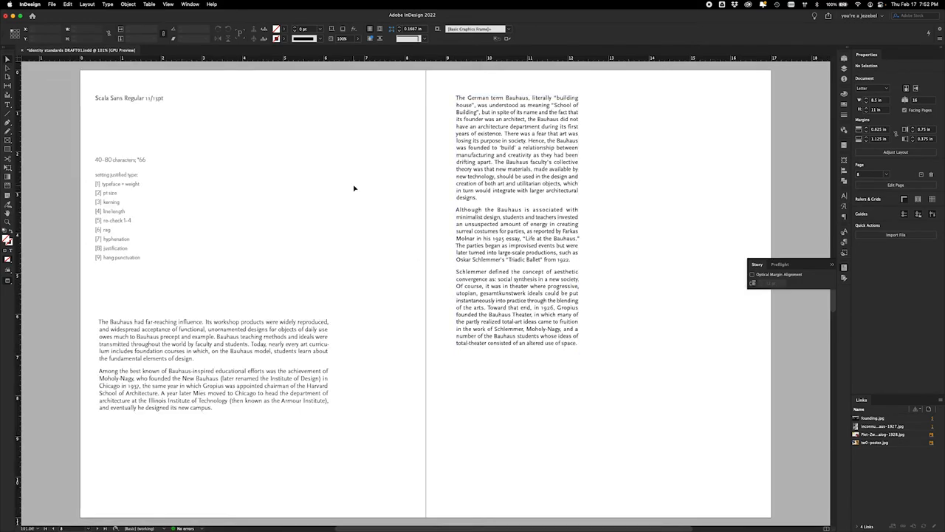
{"action": "mouse_move", "coordinate": [427, 185]}
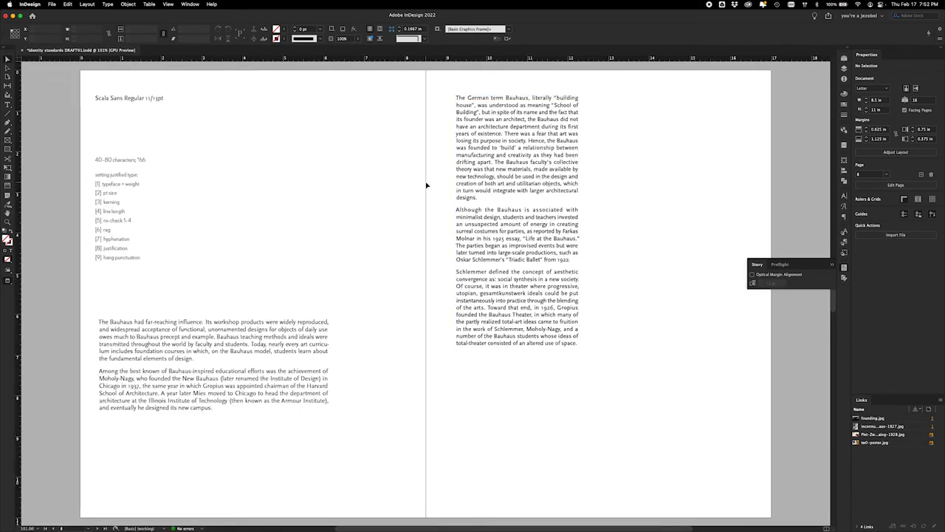
Select the Bauhaus body text frame on the right-hand page.
{"action": "left_click", "coordinate": [517, 170]}
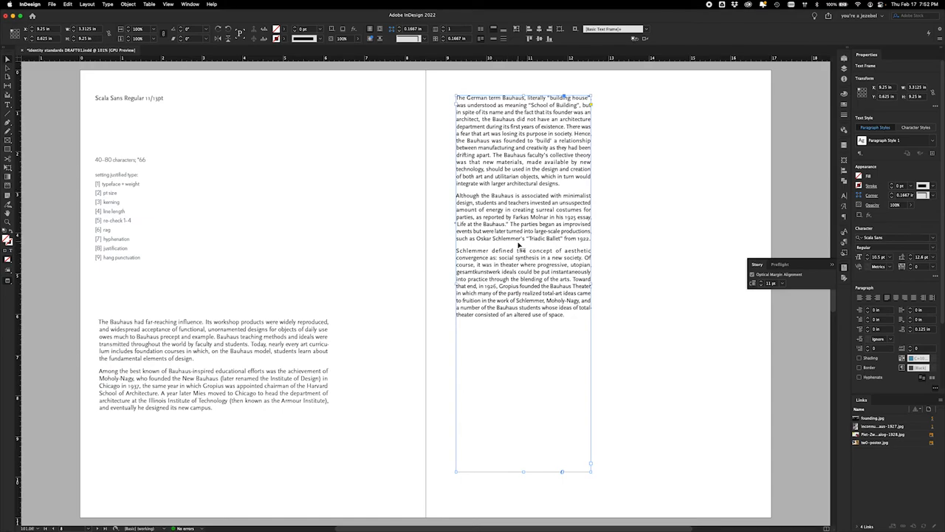
{"action": "mouse_move", "coordinate": [390, 207]}
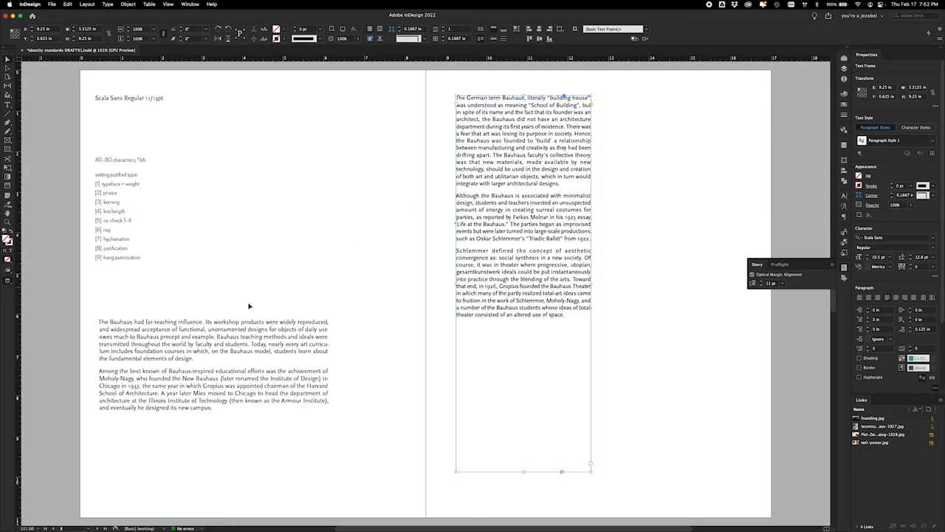
{"action": "mouse_move", "coordinate": [267, 293]}
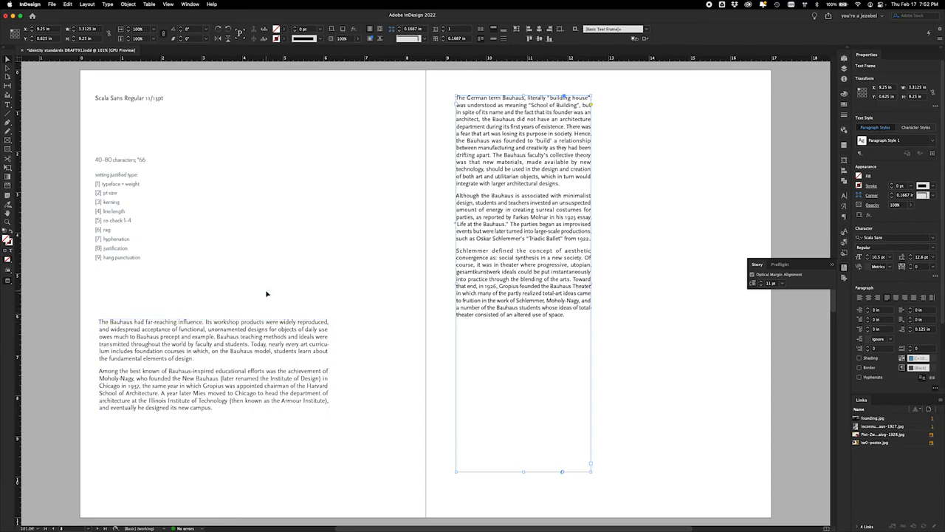